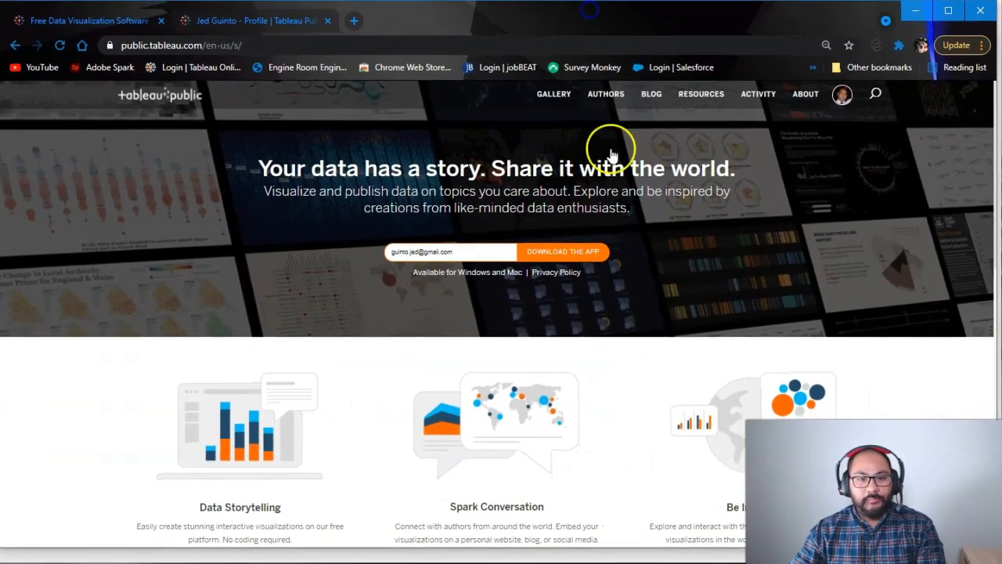
Step: Open the Tableau Public site from the search results
scroll(down, 3)
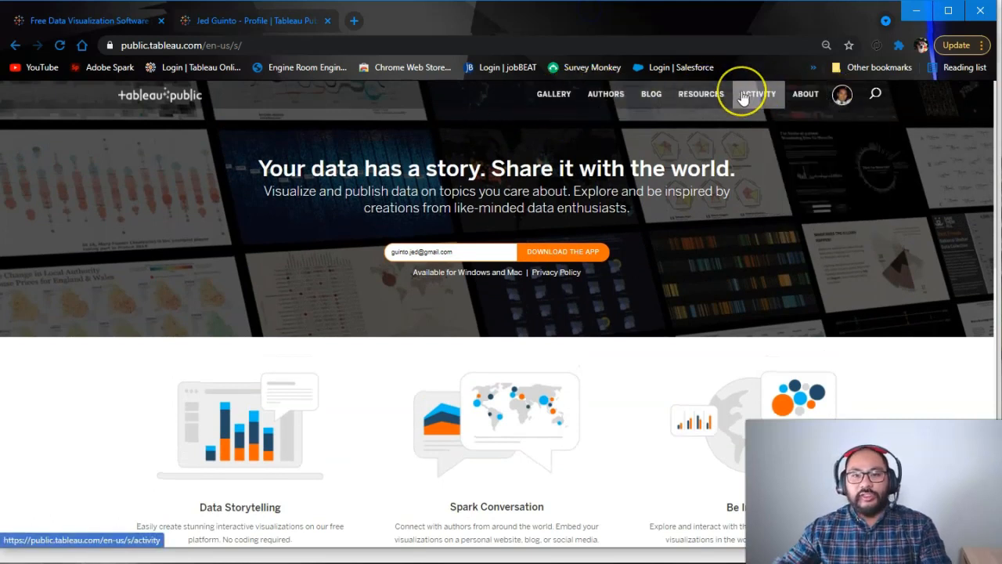
mouse_move(568, 131)
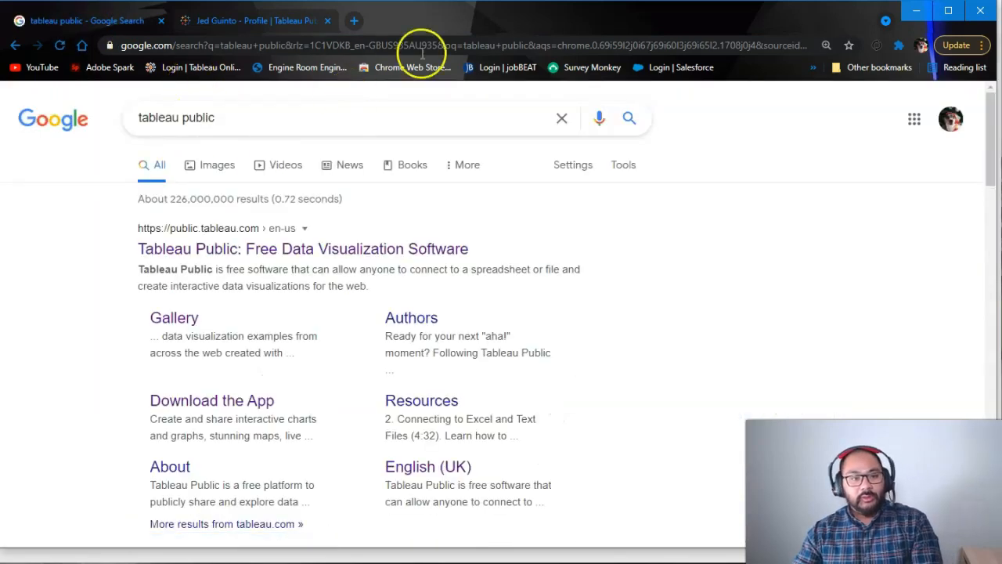
click(303, 248)
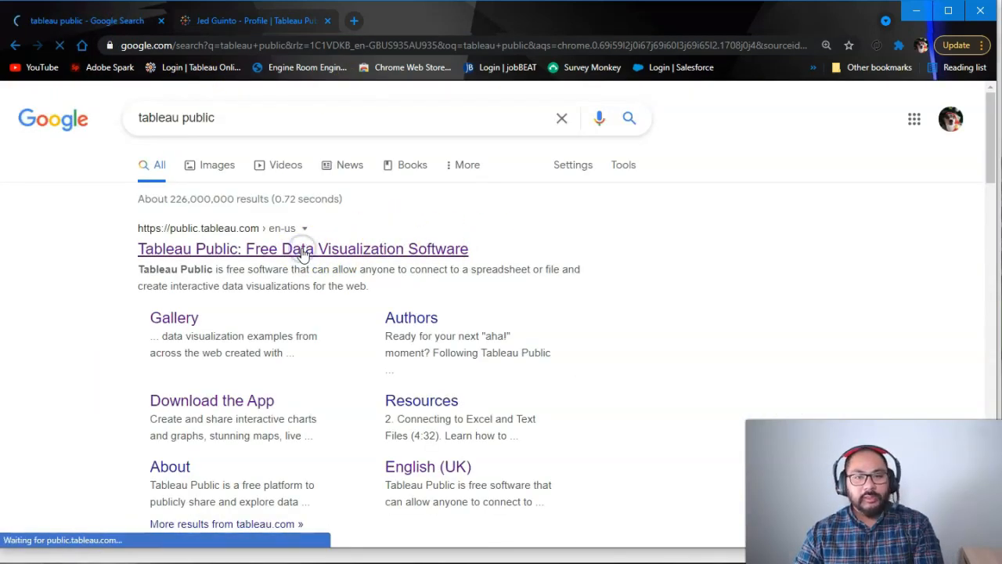
click(303, 248)
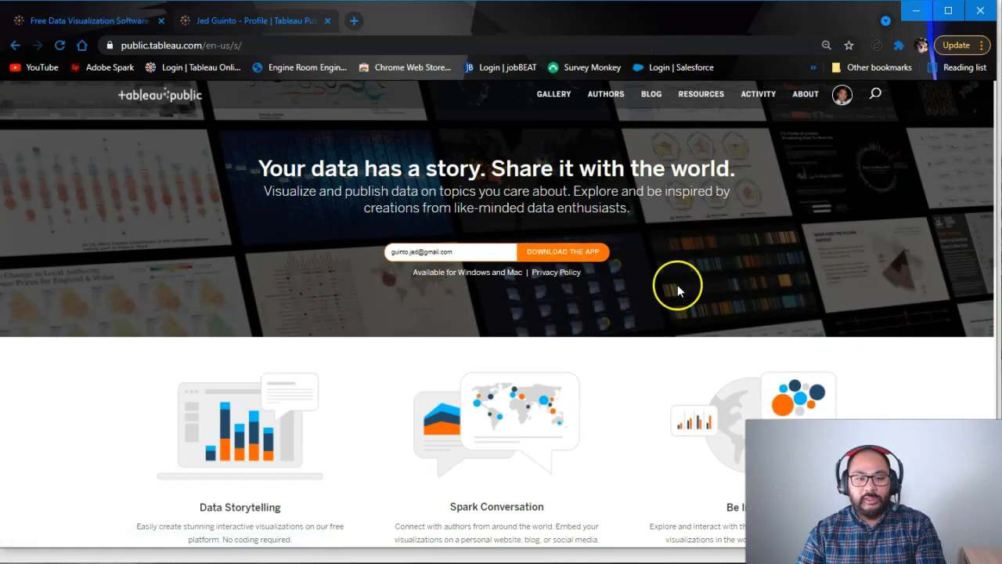
mouse_move(329, 147)
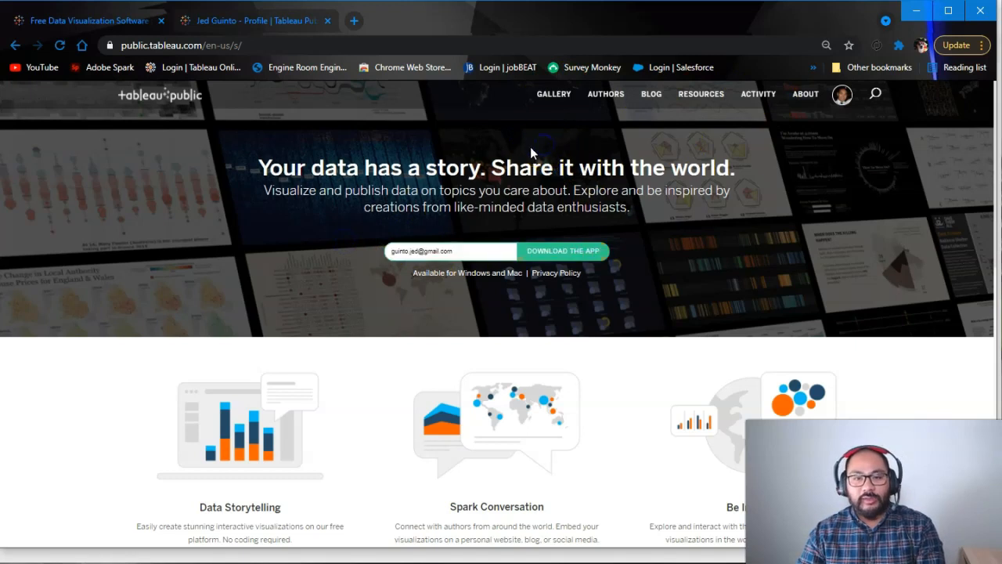
mouse_move(554, 94)
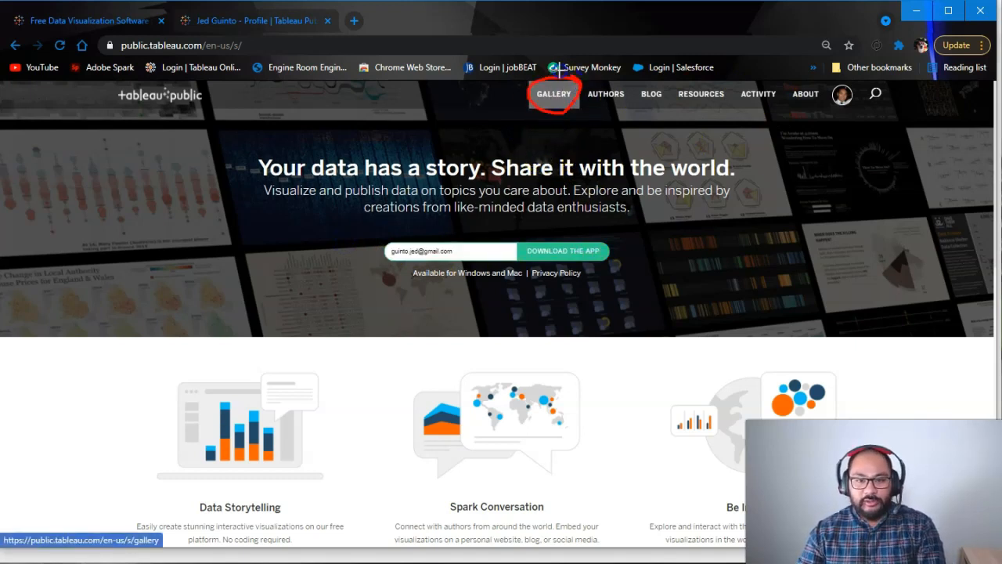
Step: Browse the Gallery's Viz of the Day list of featured visualizations
click(553, 94)
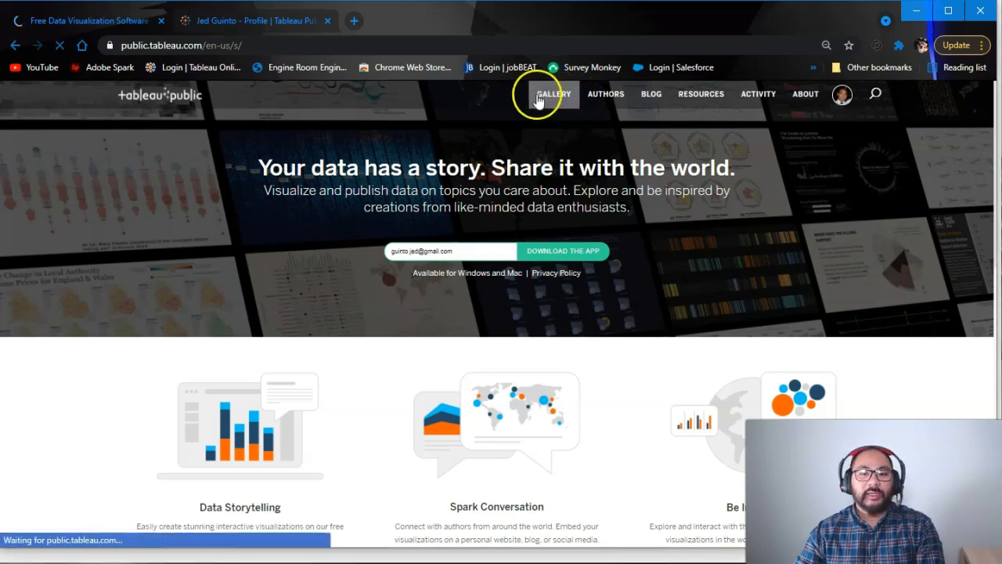
click(555, 94)
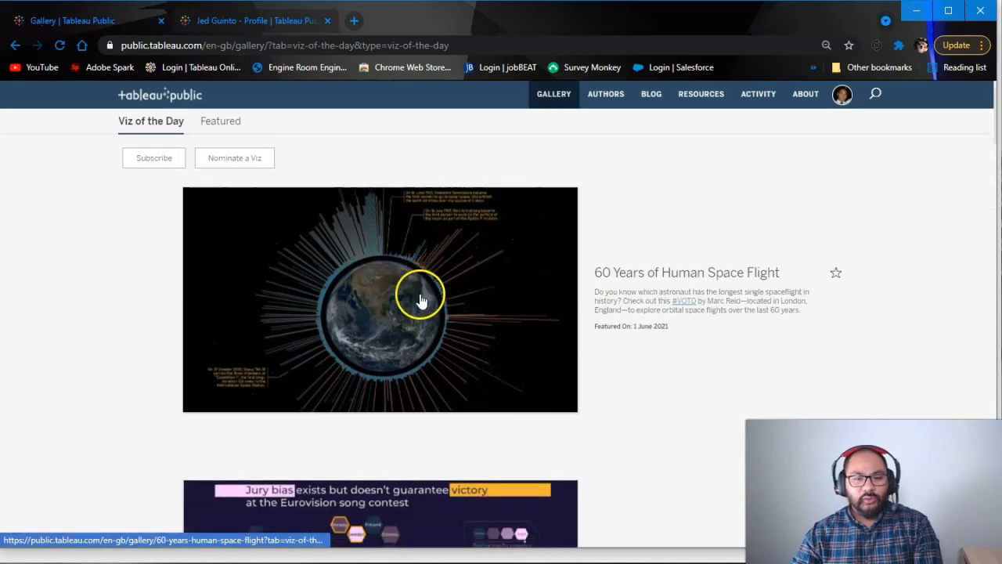
scroll(down, 3)
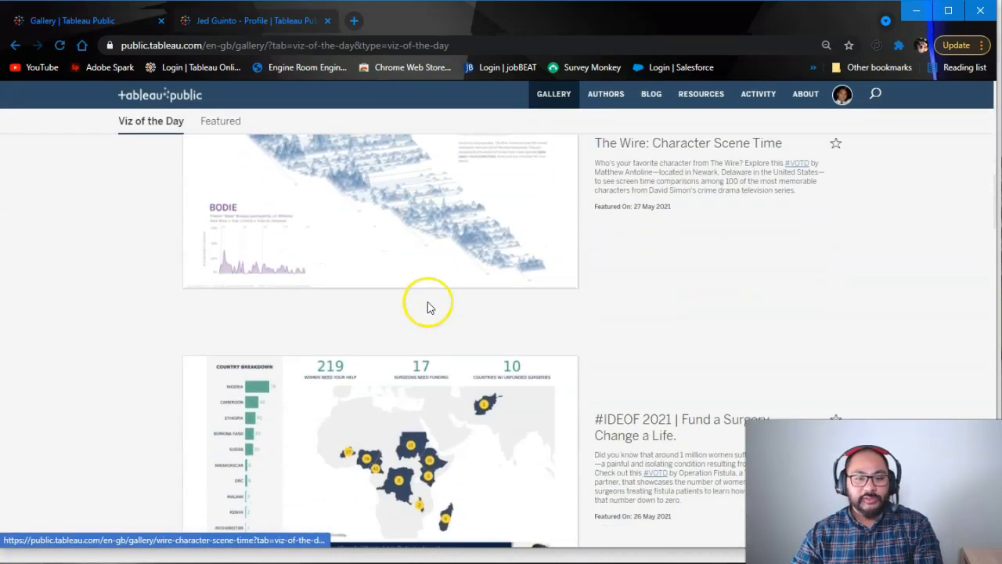
scroll(down, 3)
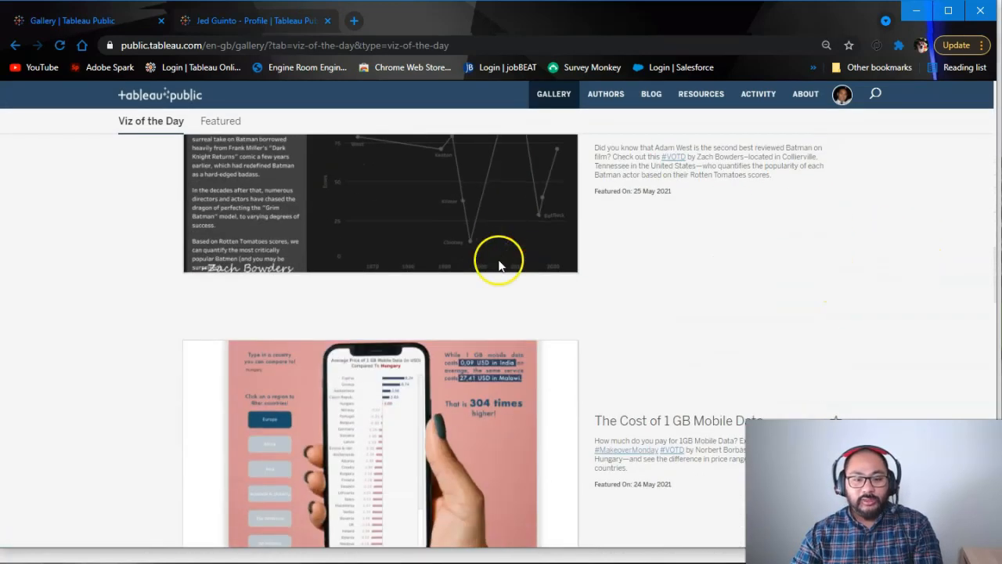
scroll(down, 3)
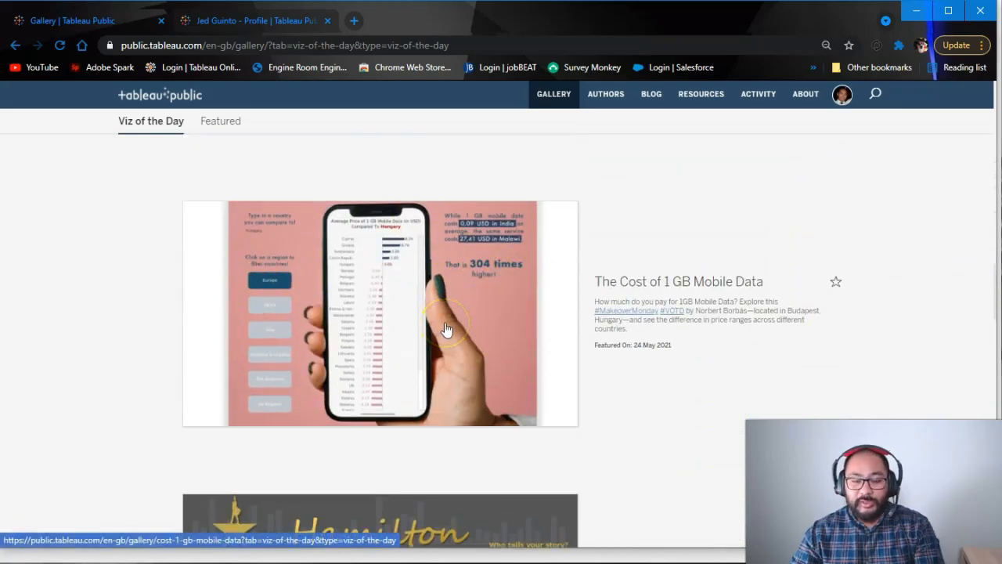
mouse_move(399, 294)
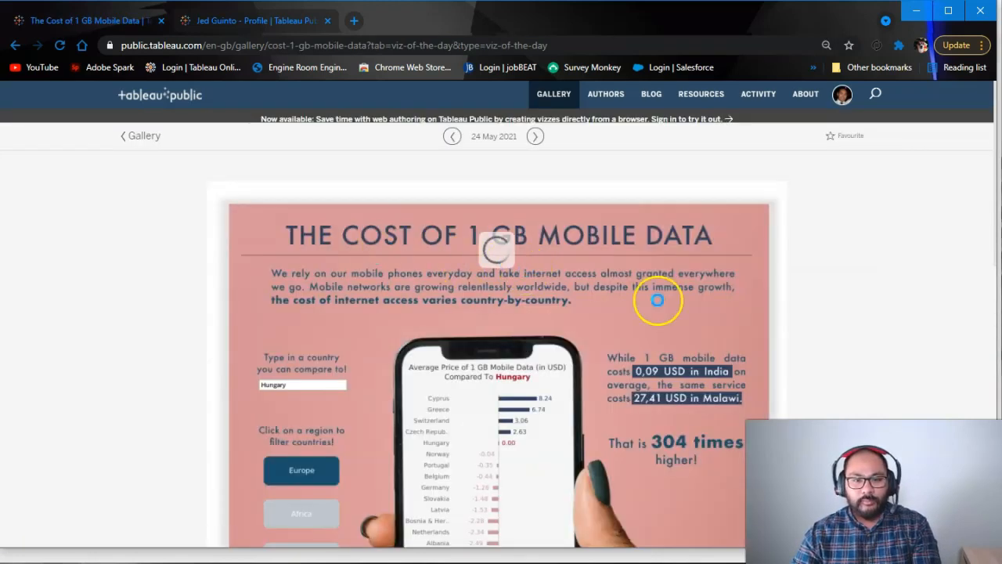
scroll(down, 3)
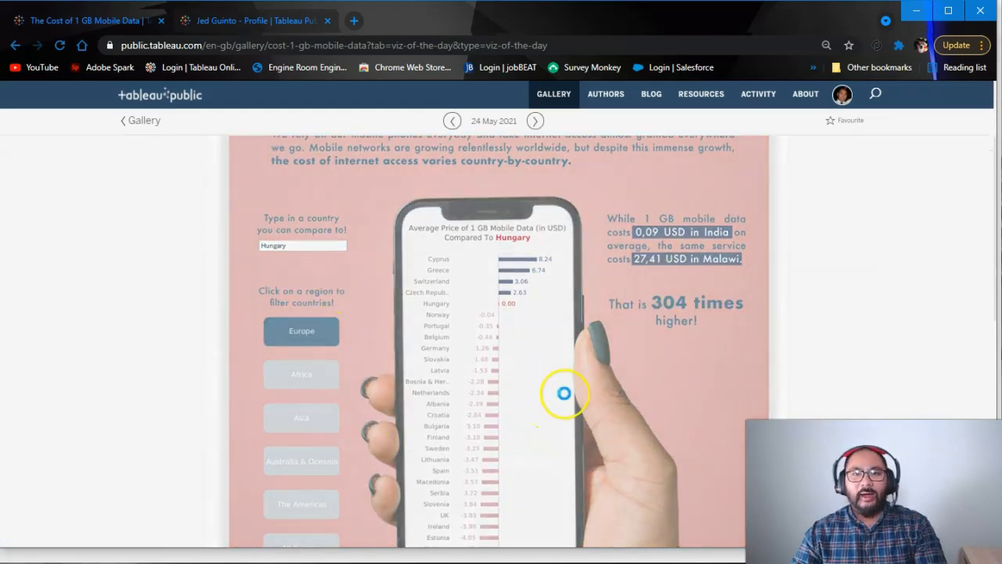
scroll(down, 3)
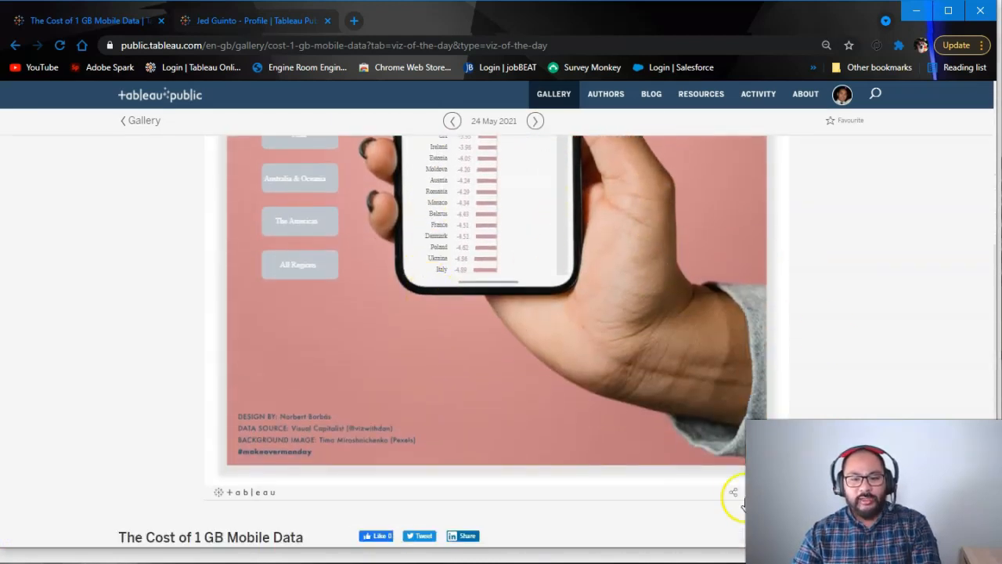
scroll(down, 3)
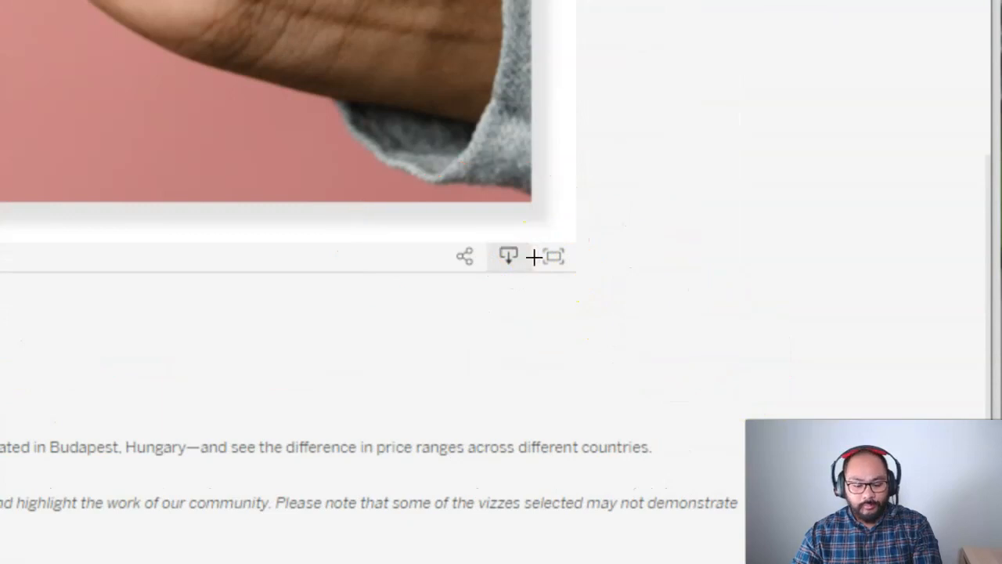
click(509, 256)
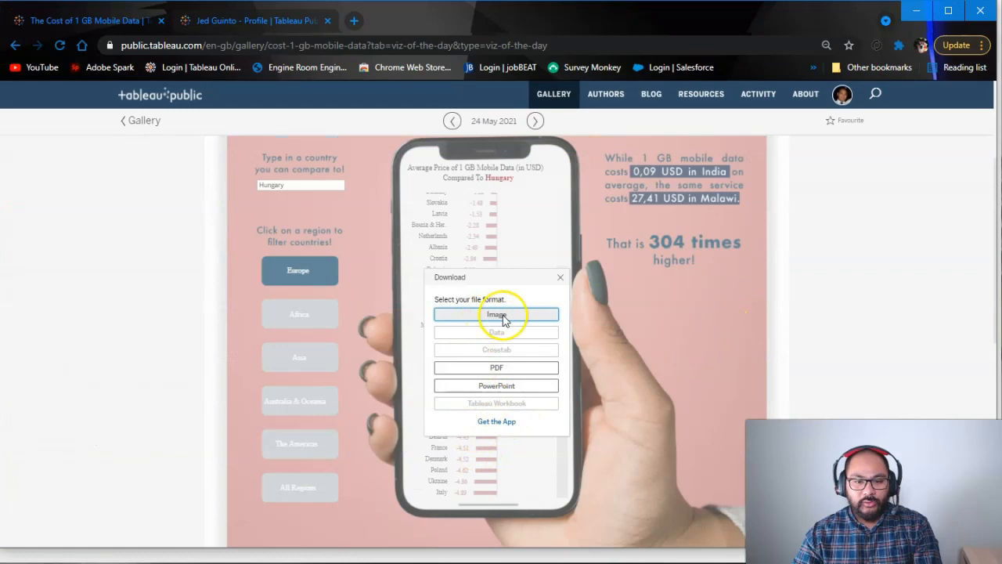
mouse_move(560, 404)
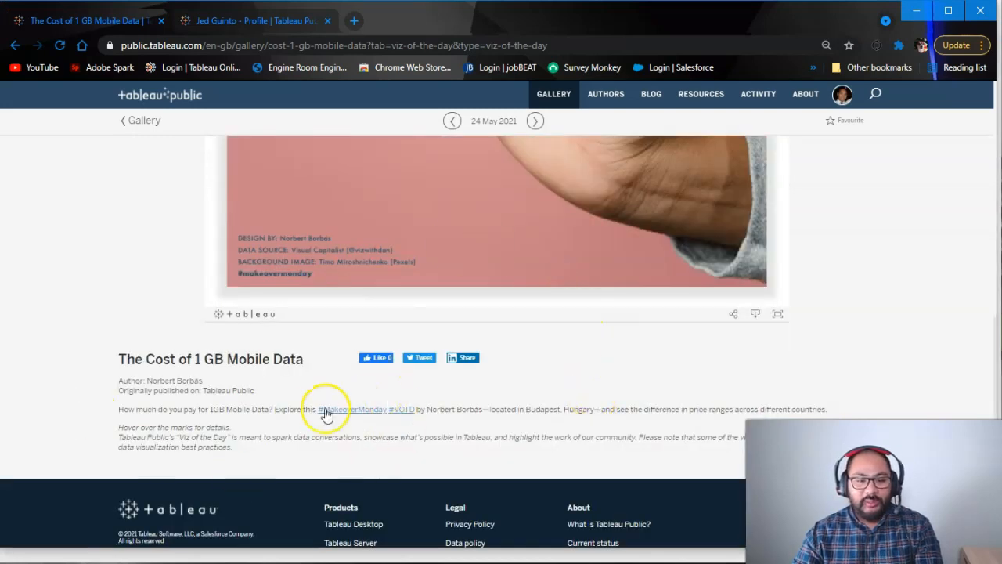
mouse_move(196, 414)
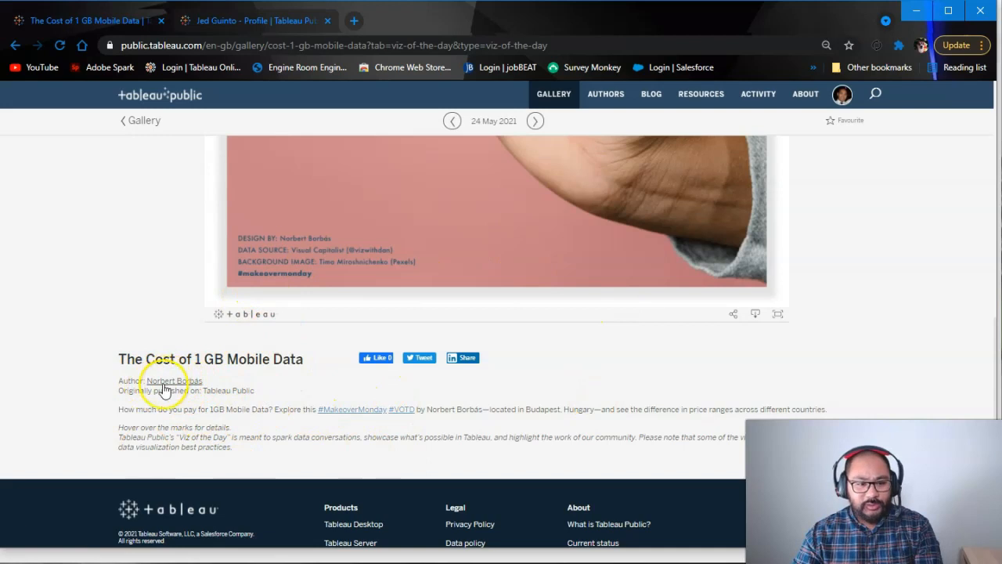
click(173, 381)
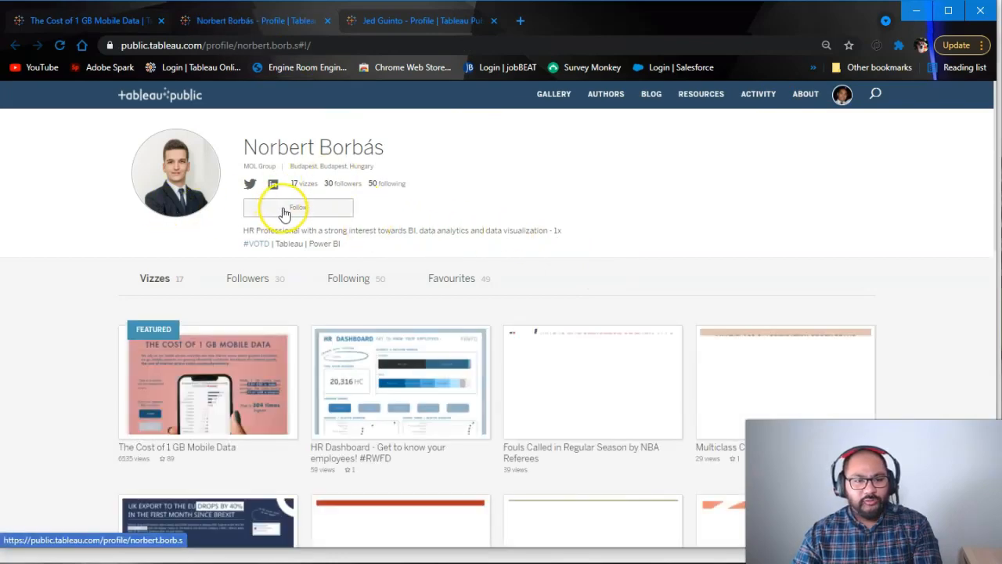
scroll(down, 3)
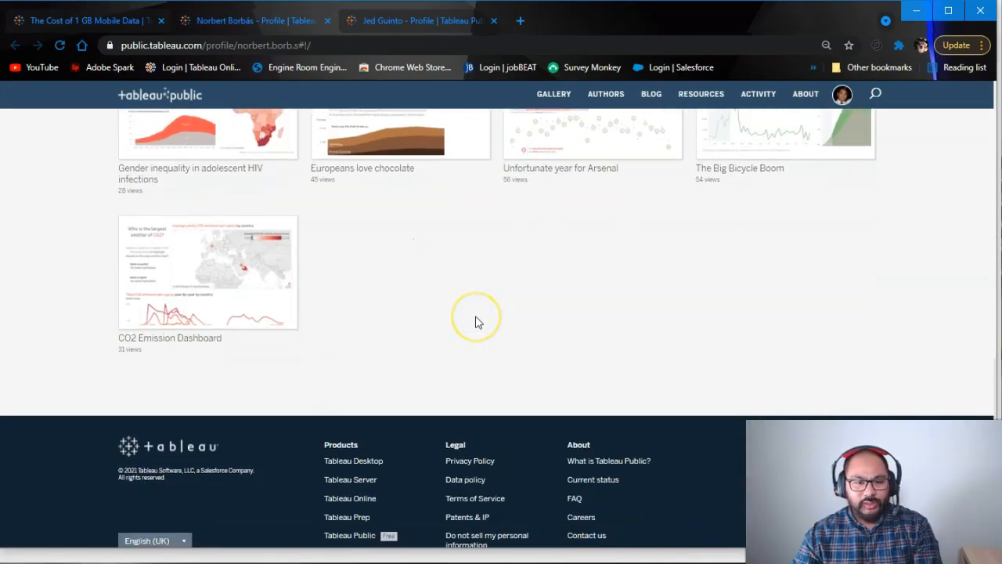
scroll(up, 3)
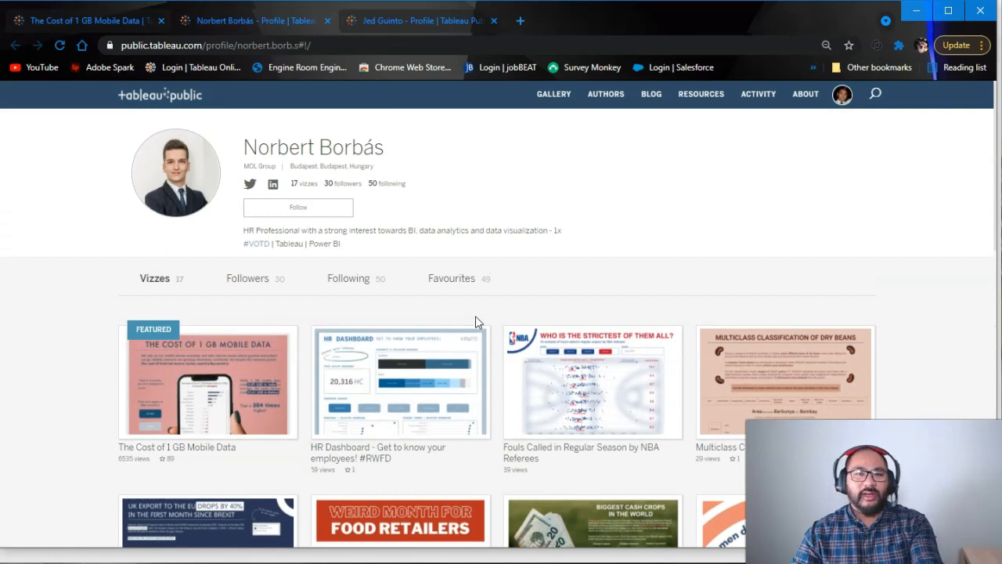
mouse_move(531, 71)
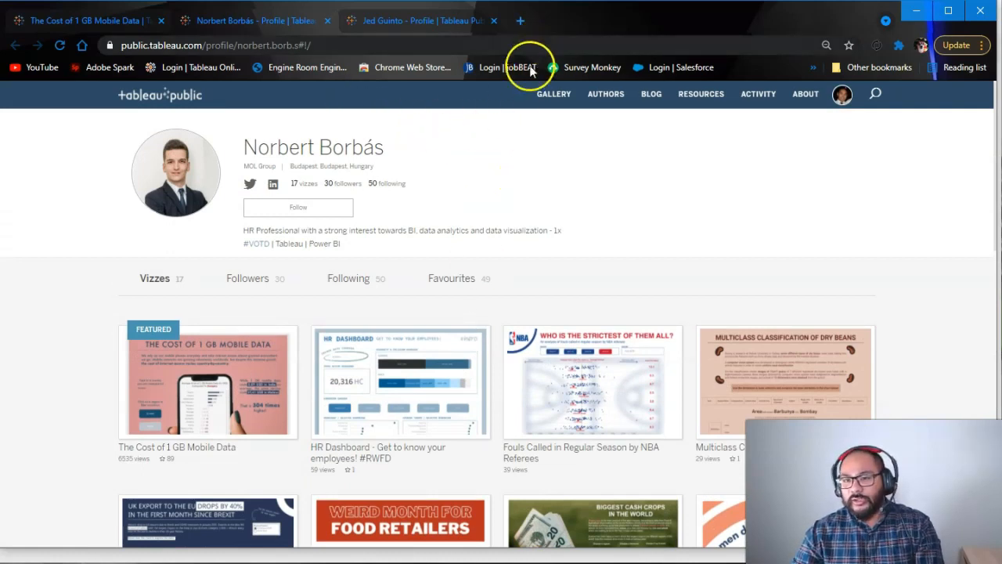
mouse_move(470, 81)
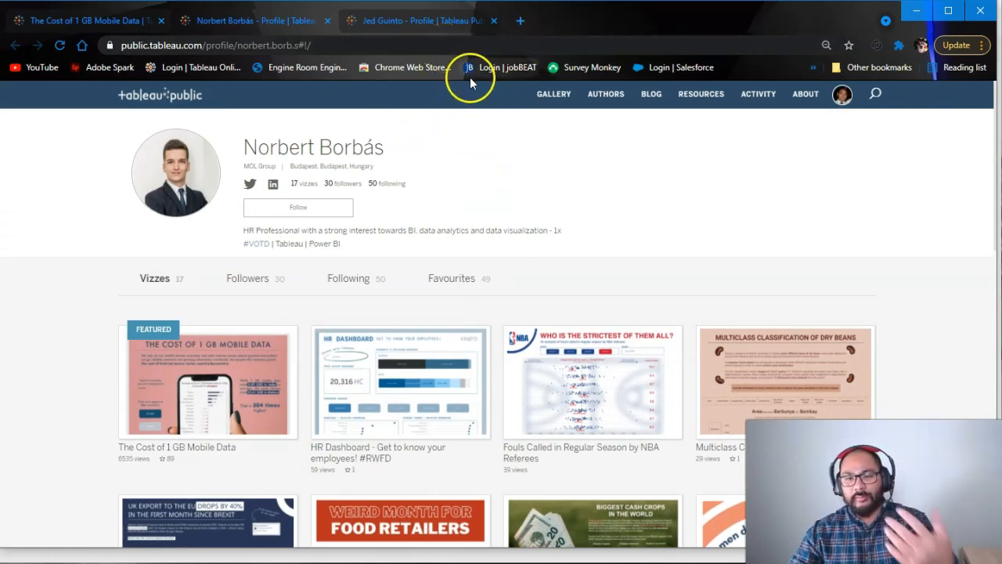
mouse_move(757, 94)
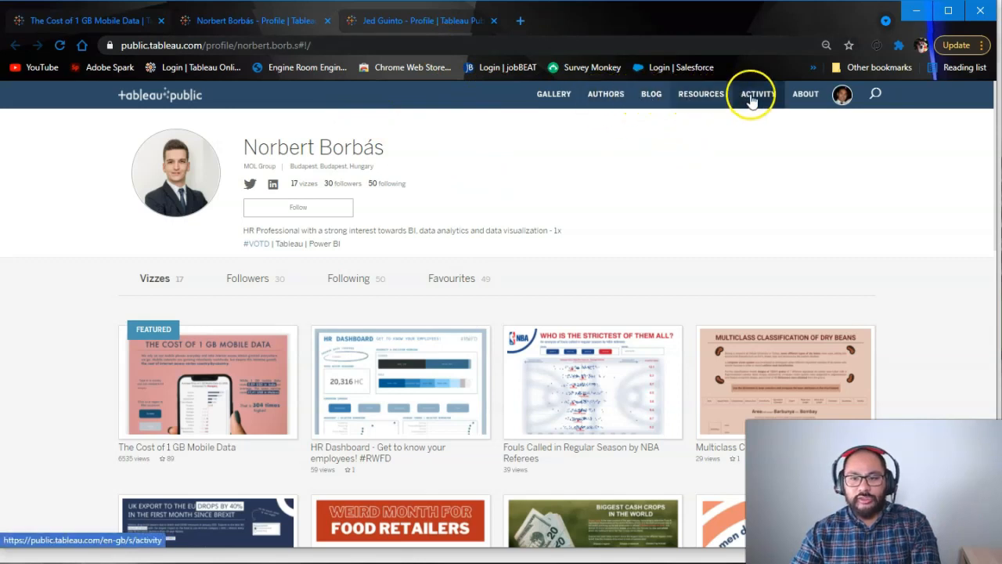
mouse_move(419, 35)
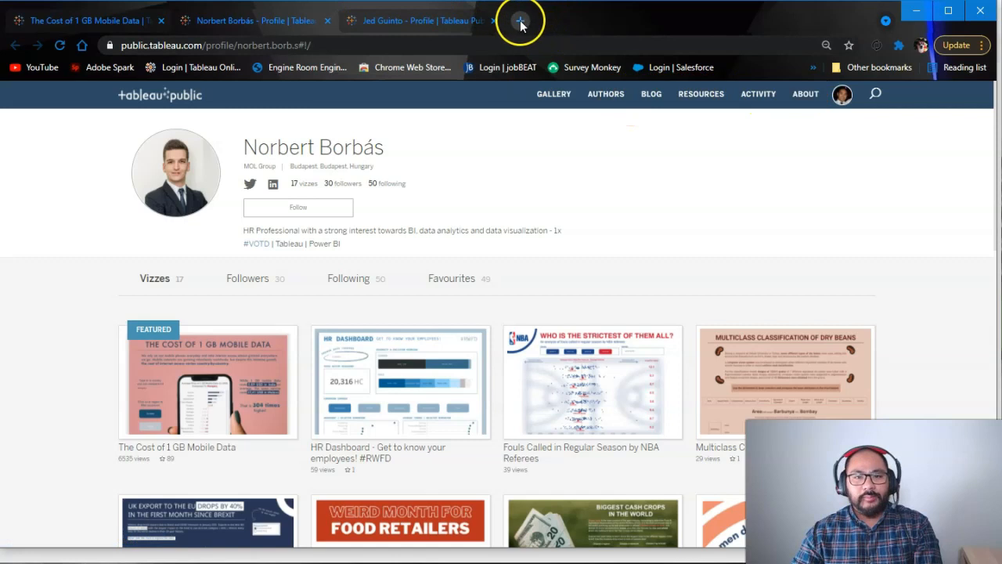
Step: Search 'tableau public' in a new Chrome tab and open the official Tableau Public site
click(520, 20)
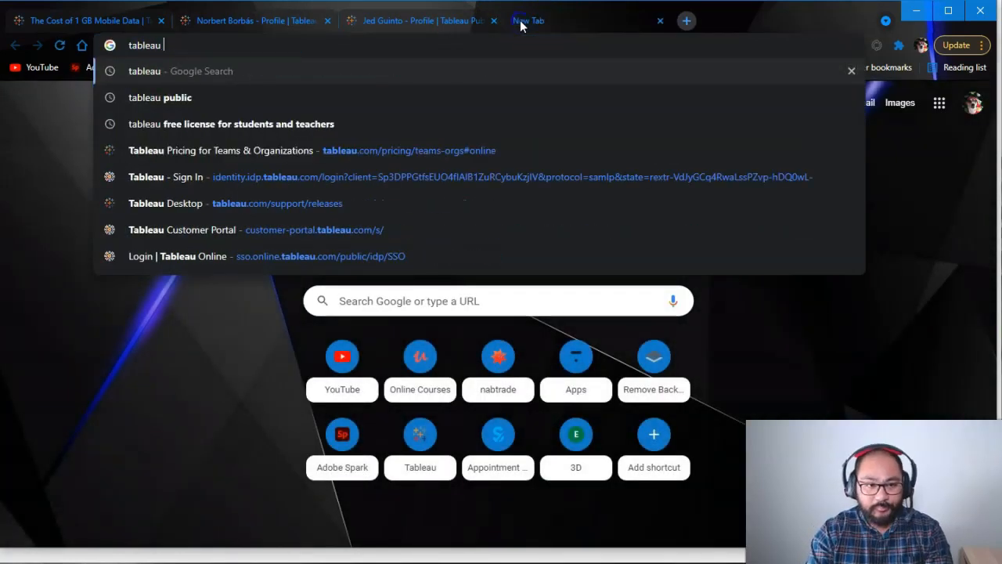
text(public)
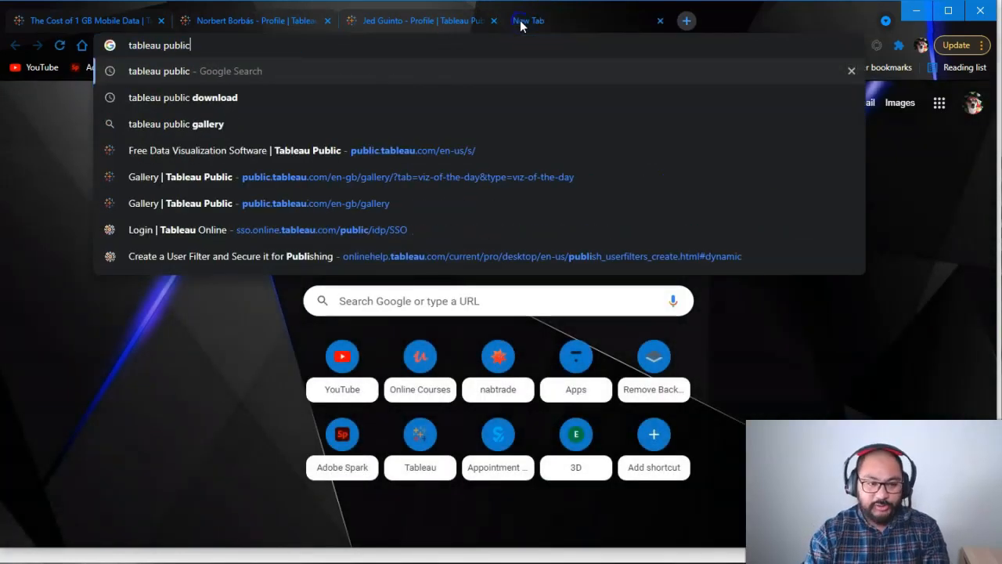
key(Return)
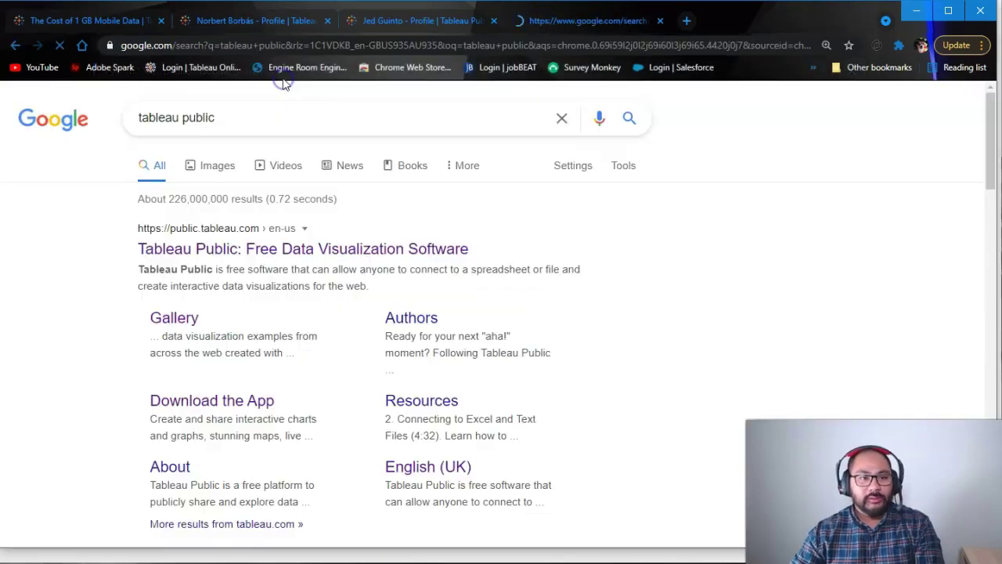
click(303, 248)
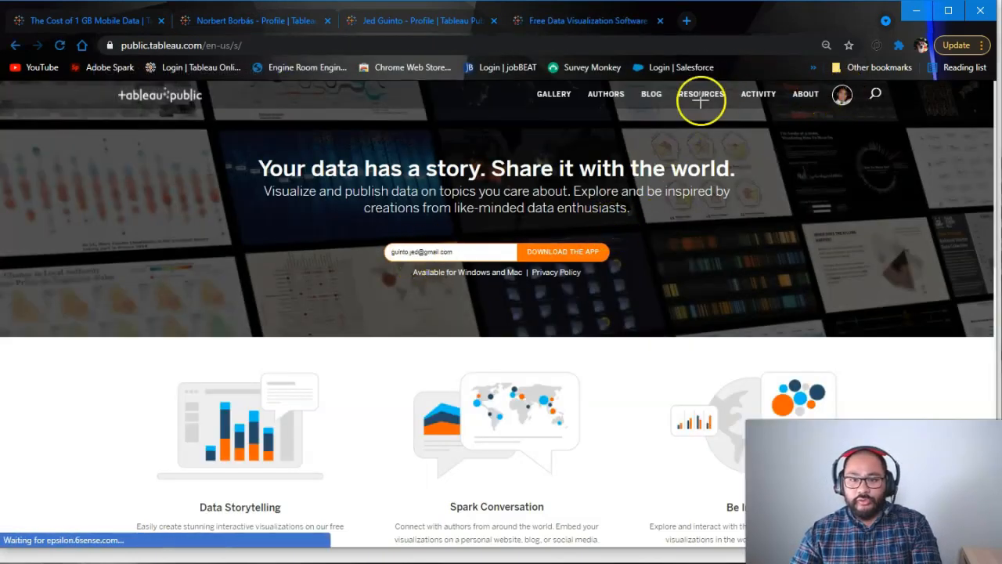
mouse_move(780, 157)
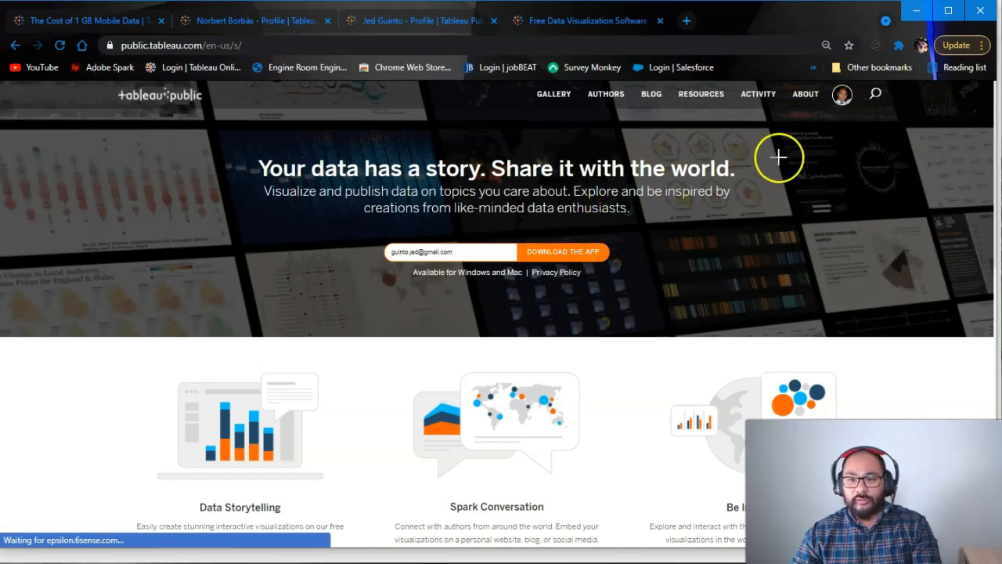
Step: Sign out, dismiss the Create a Profile form, and view the profile listing seven vizzes
click(843, 94)
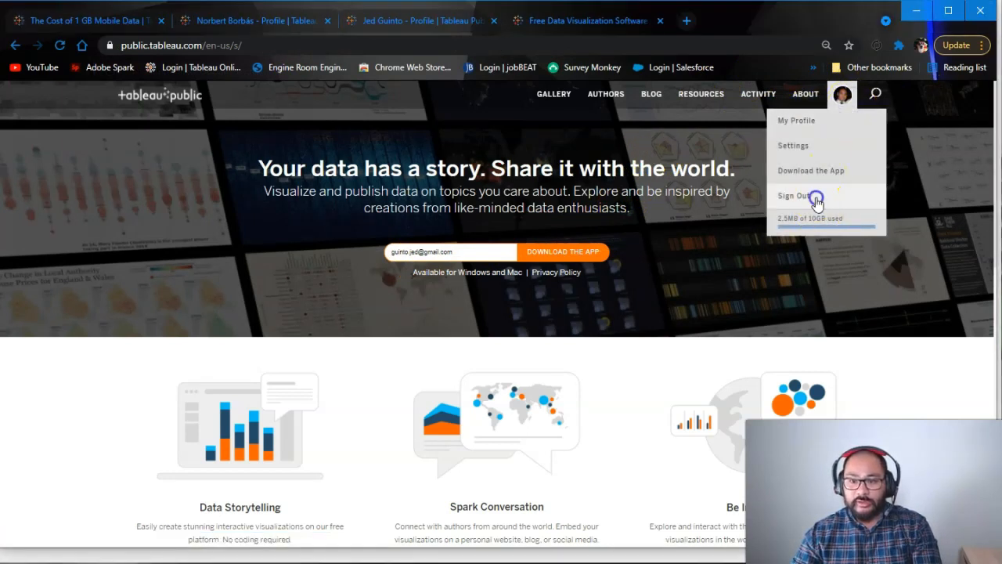
click(791, 195)
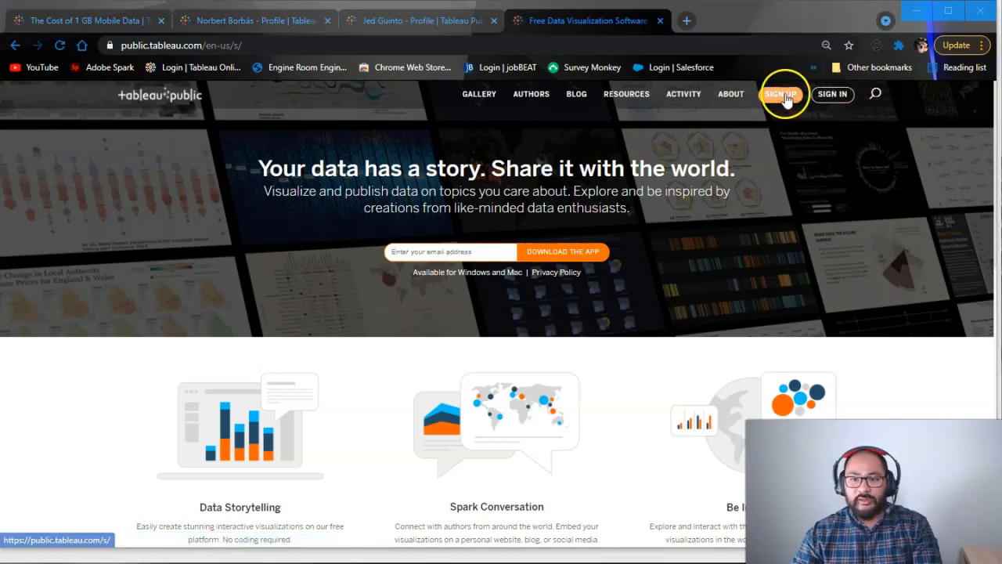
click(780, 94)
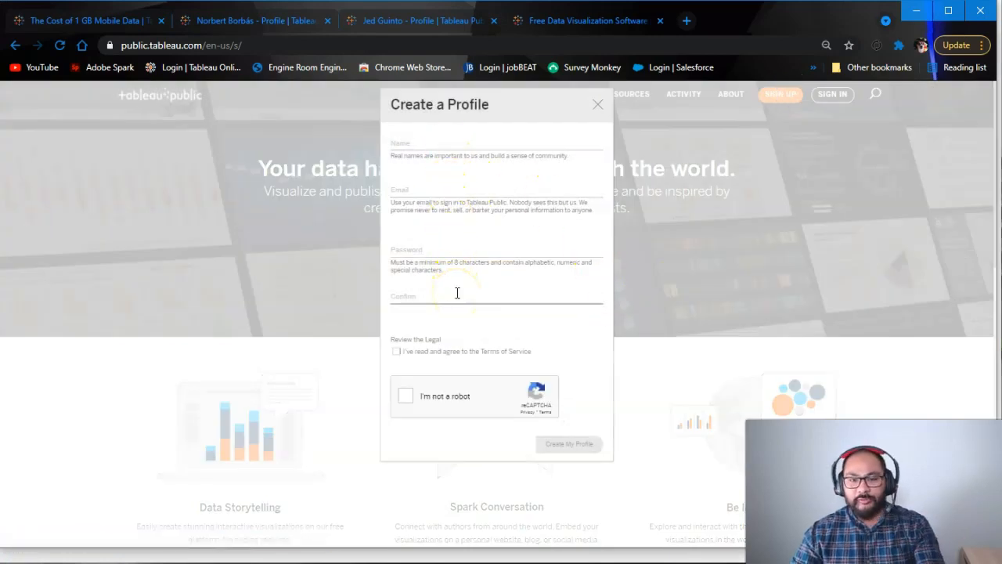
mouse_move(599, 105)
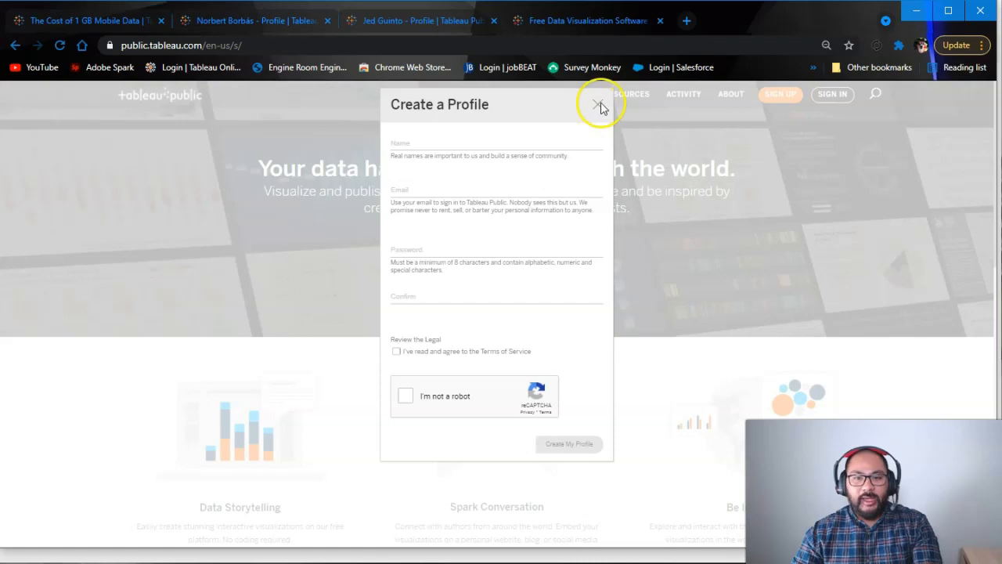
click(597, 105)
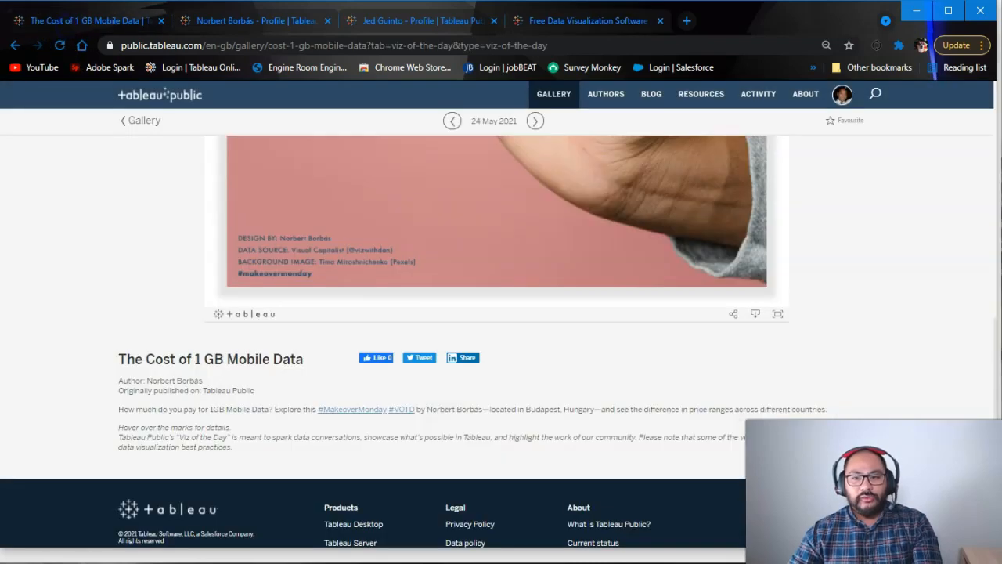
click(842, 93)
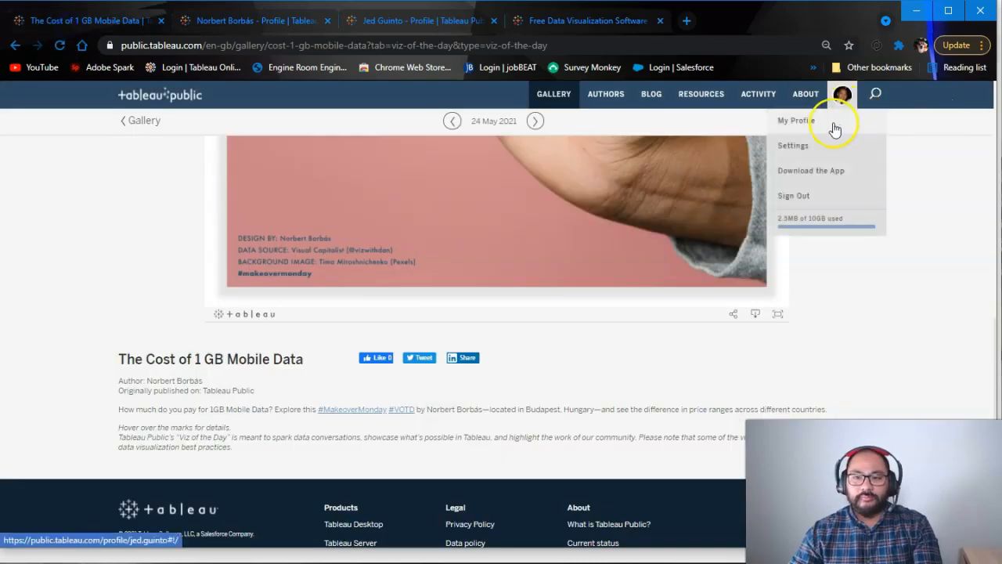
click(794, 195)
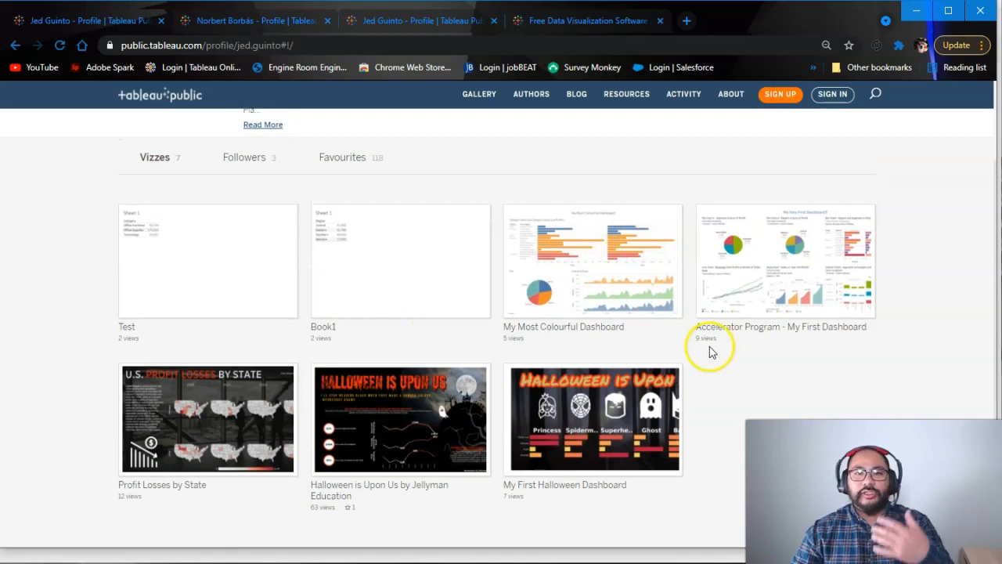
mouse_move(401, 258)
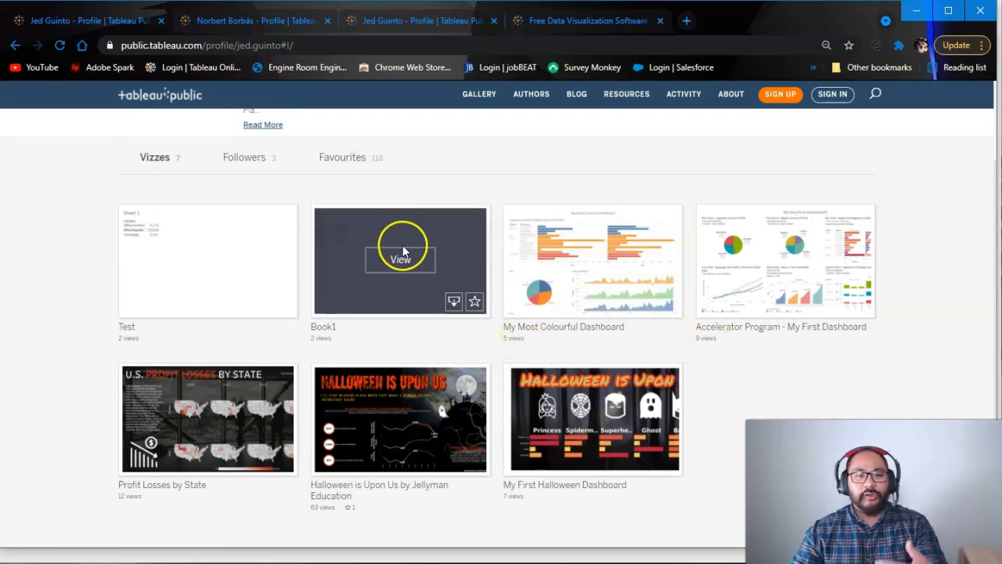
mouse_move(438, 332)
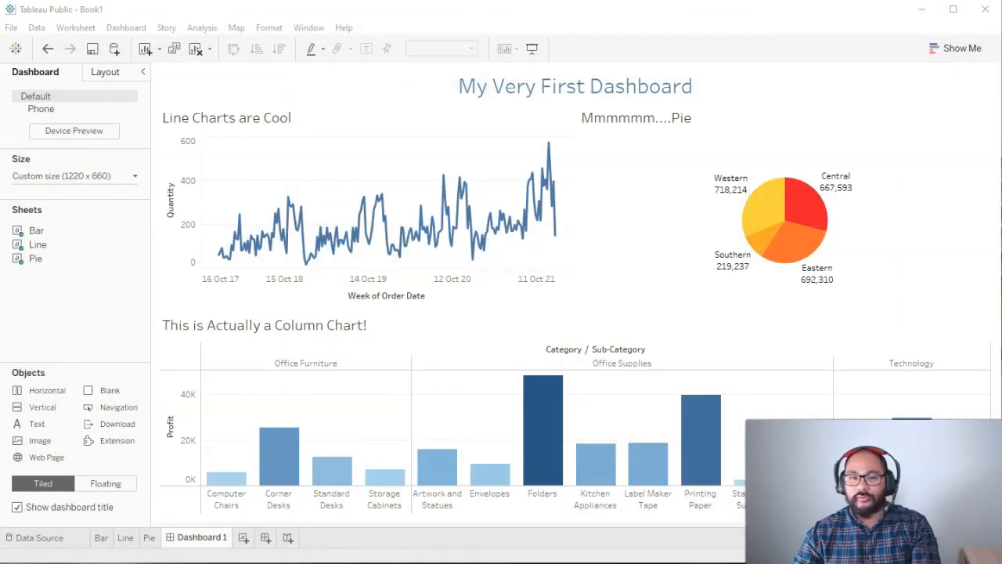
Step: Open My Very First Dashboard and sign in to Tableau Public as guinto.jed
click(779, 145)
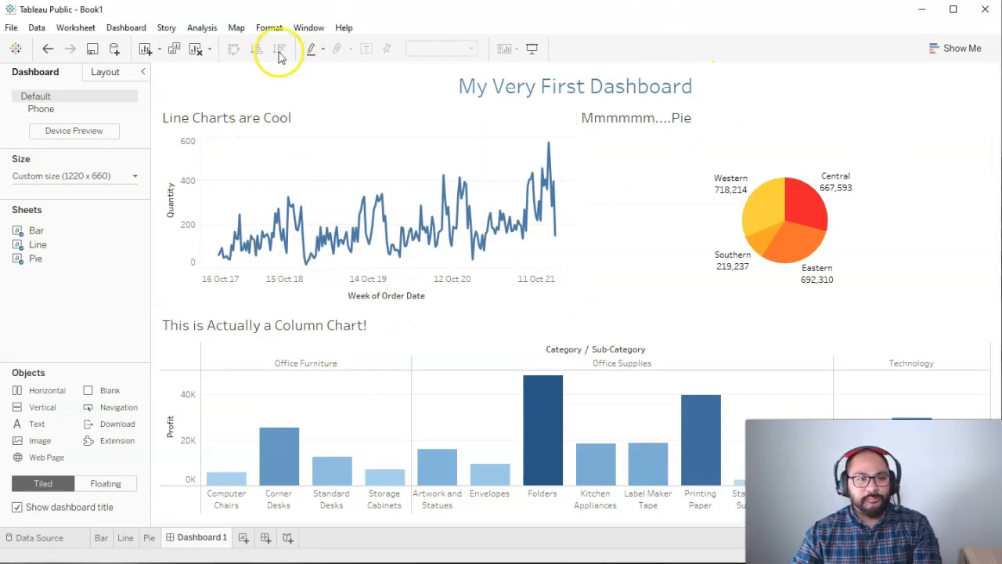
click(575, 86)
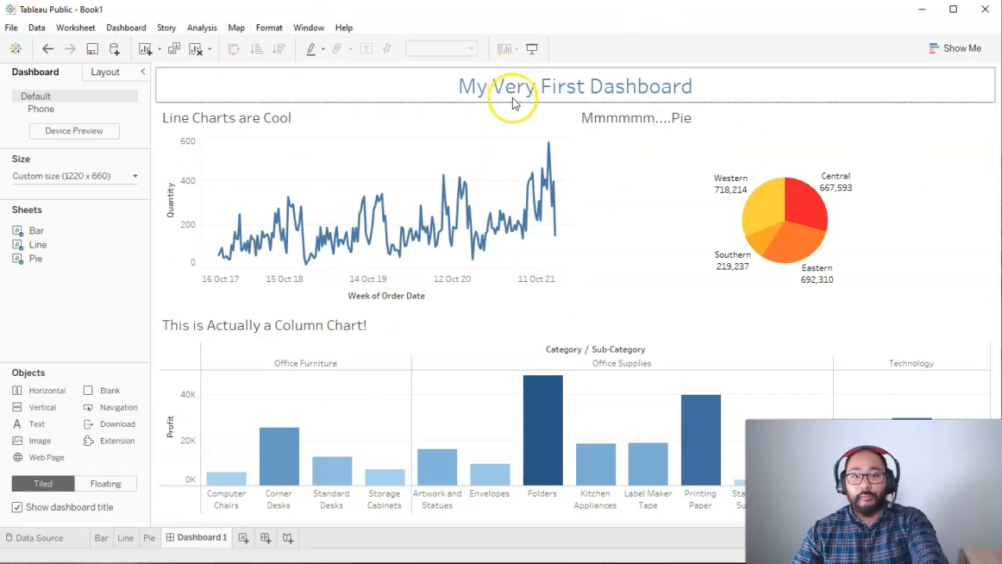
click(11, 28)
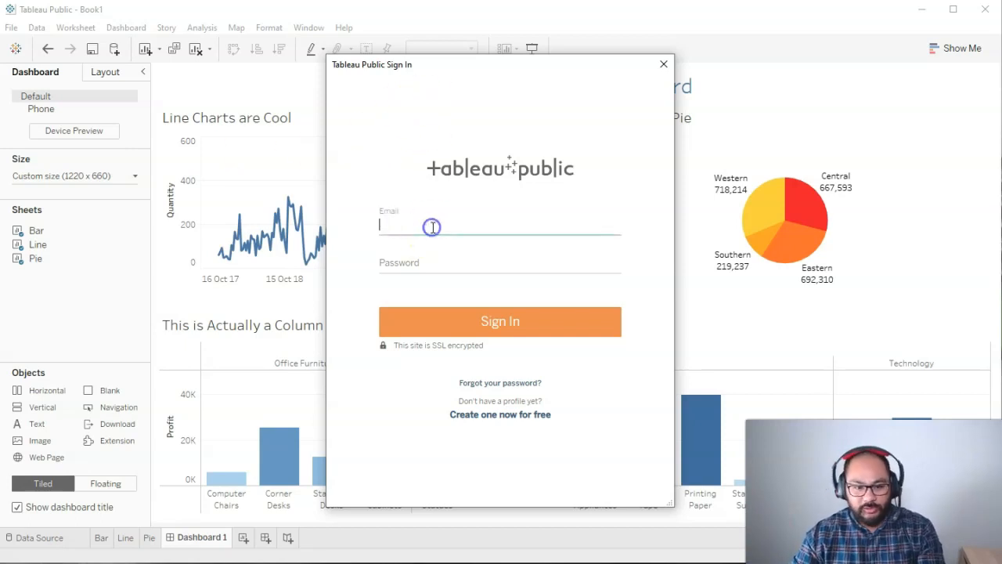
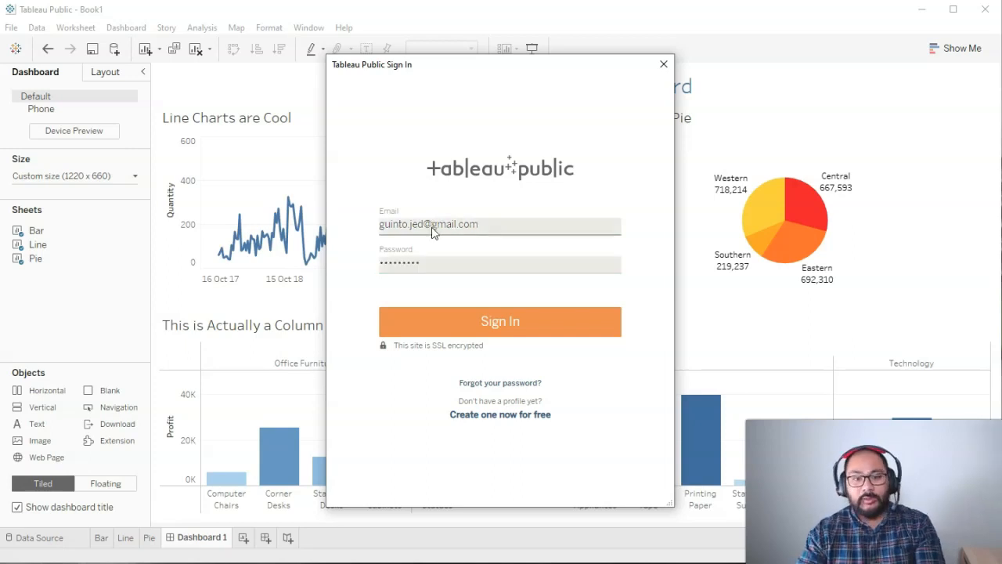
click(500, 321)
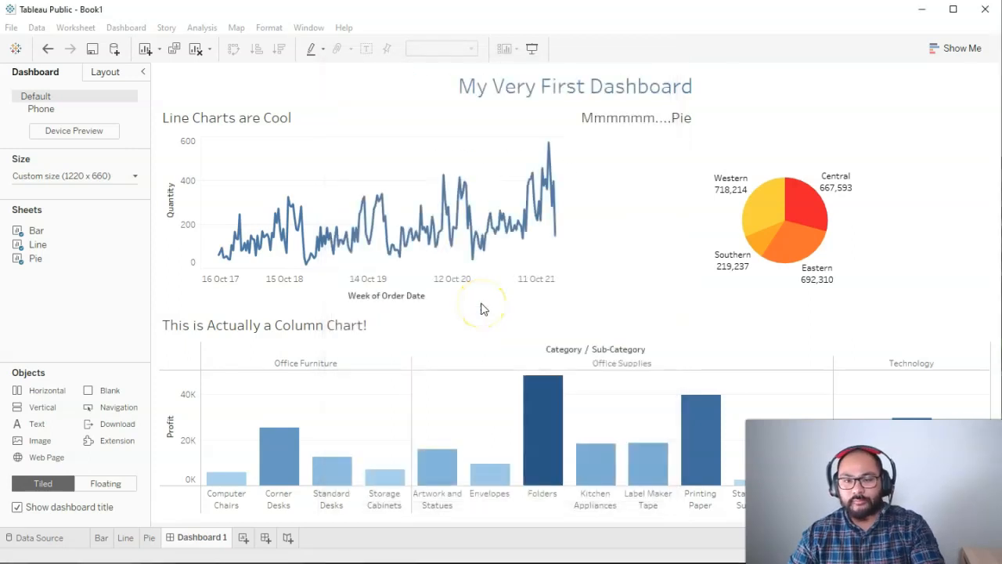
mouse_move(402, 147)
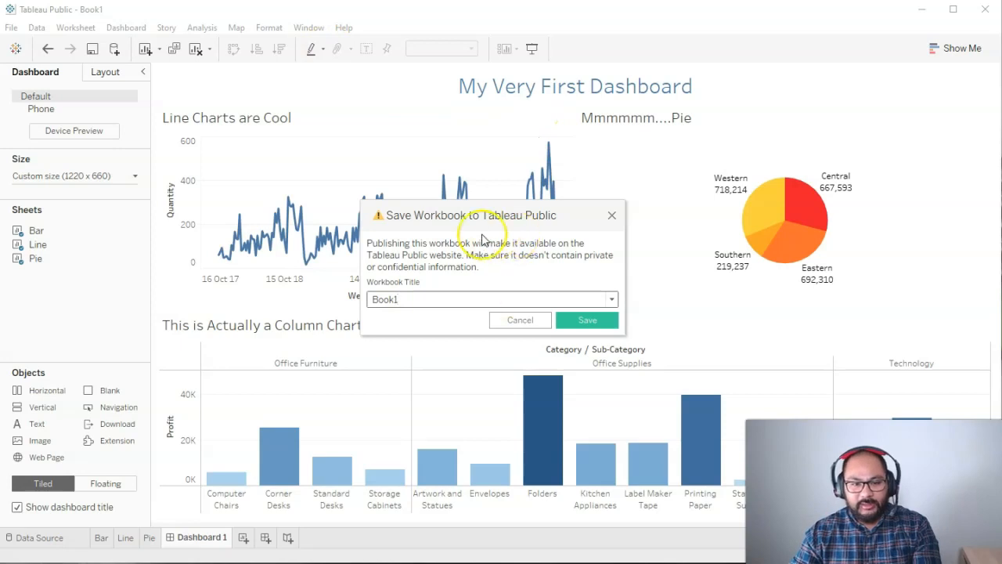
mouse_move(420, 215)
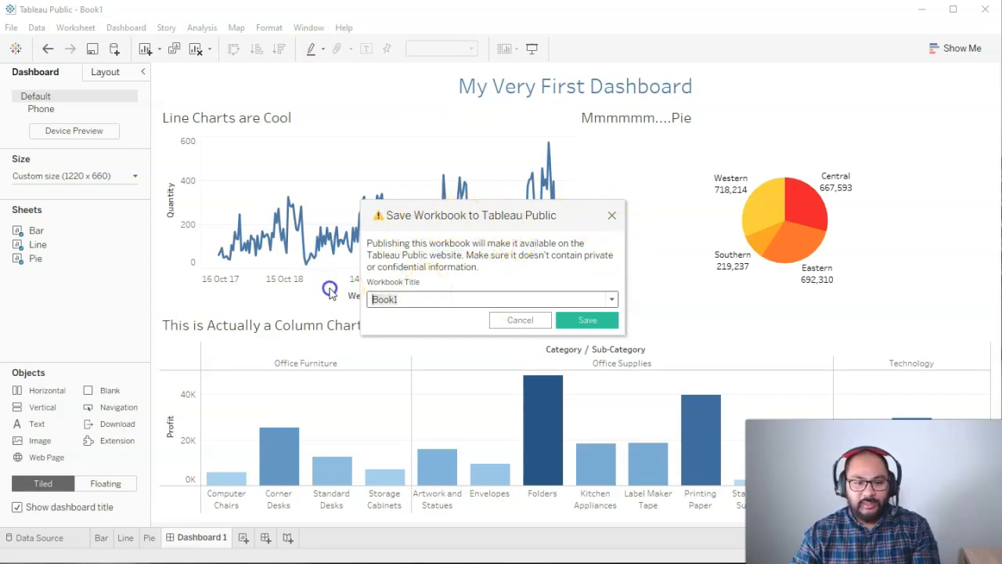
Step: Save the workbook to Tableau Public titled 'My First Dashboard'
text(My First Dashboard)
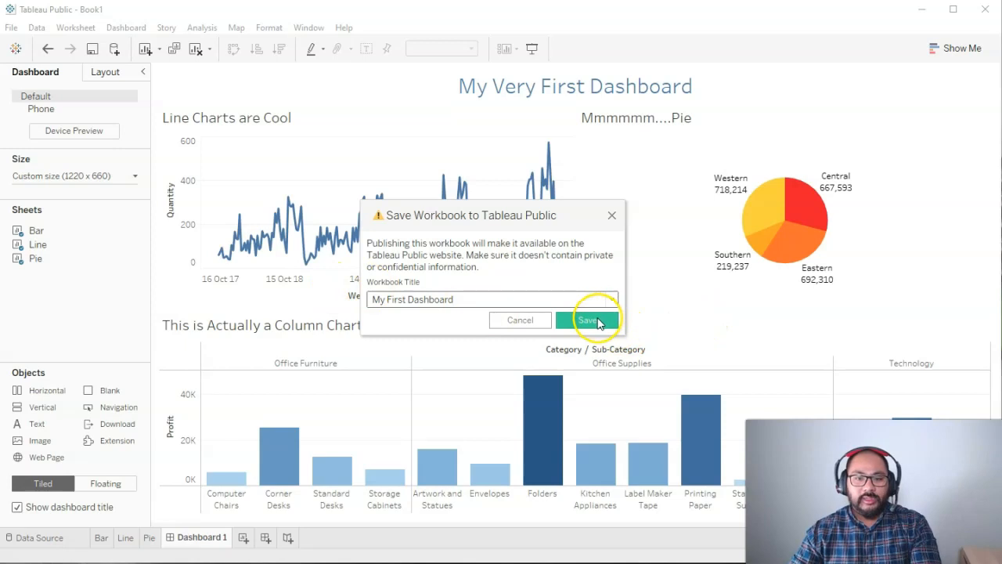
click(589, 319)
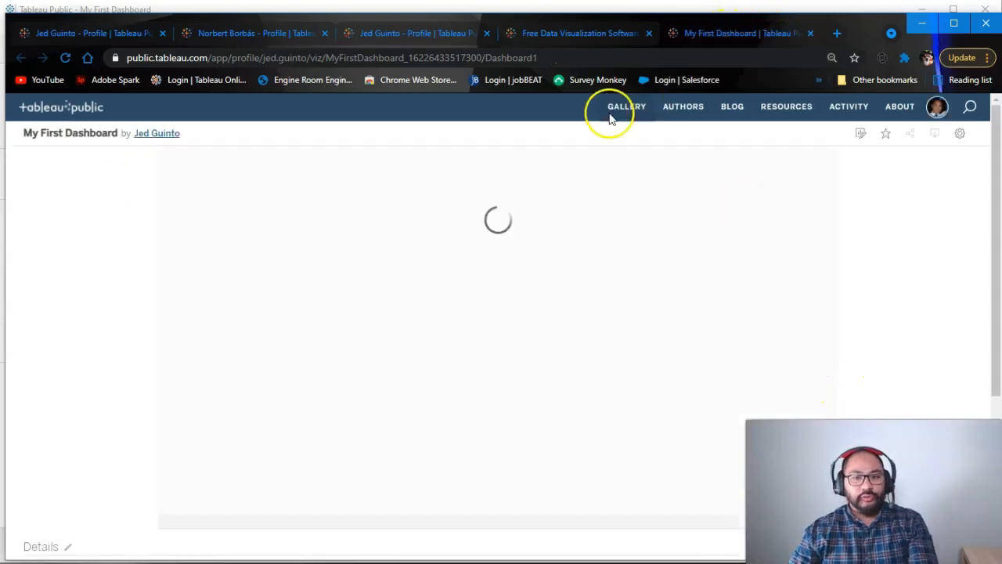
mouse_move(882, 326)
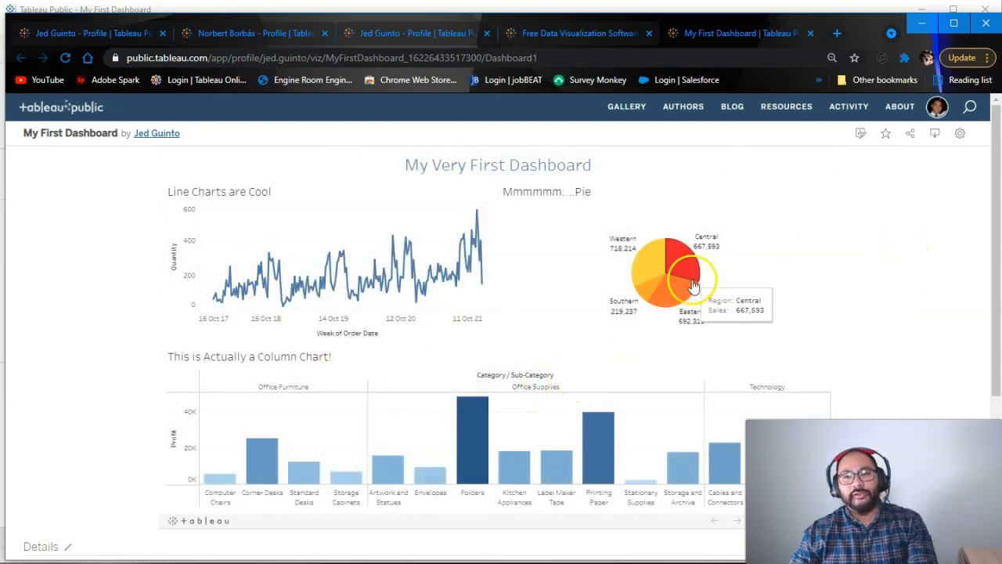
mouse_move(937, 107)
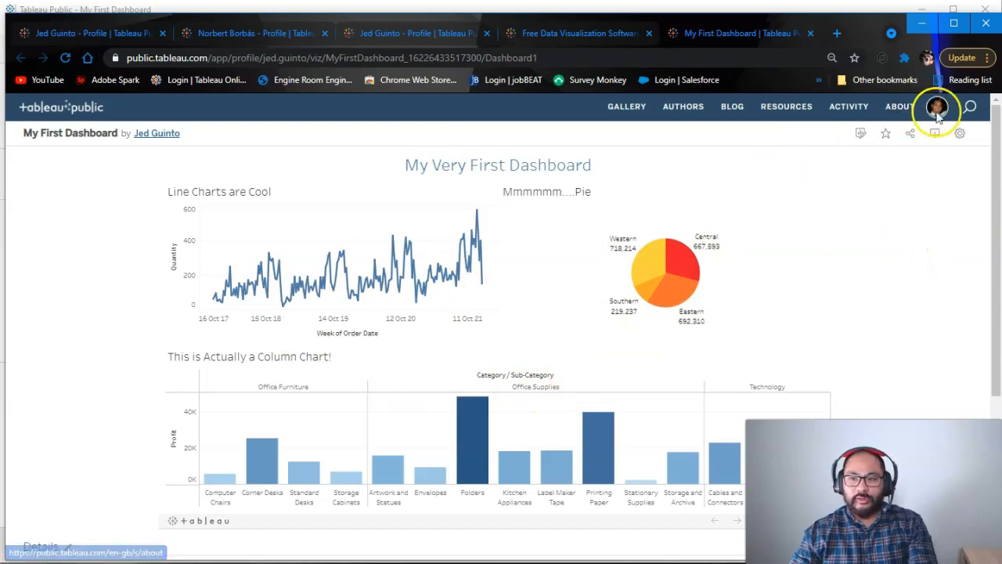
Step: Go to the profile page to see My First Dashboard among eight vizzes
click(937, 106)
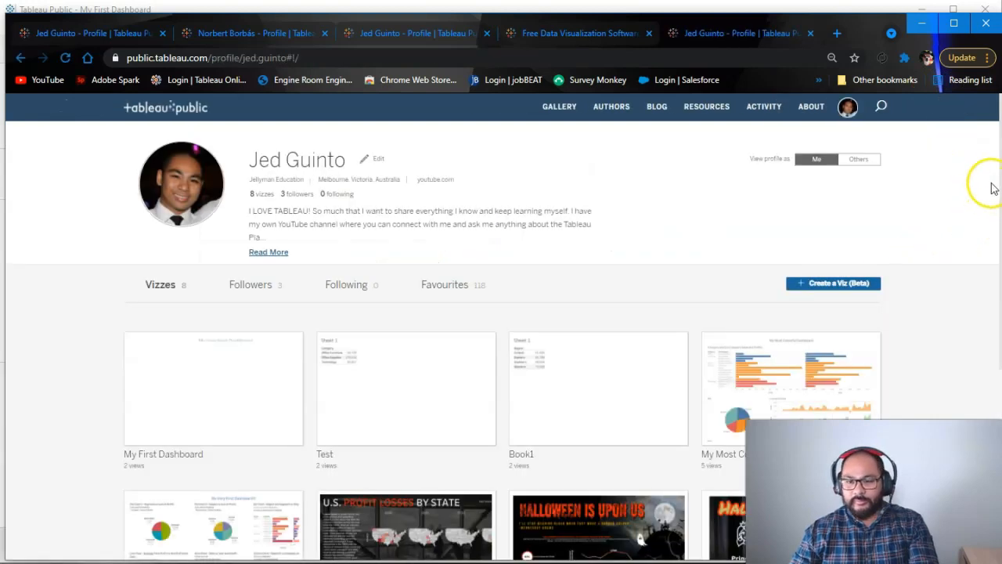
scroll(down, 3)
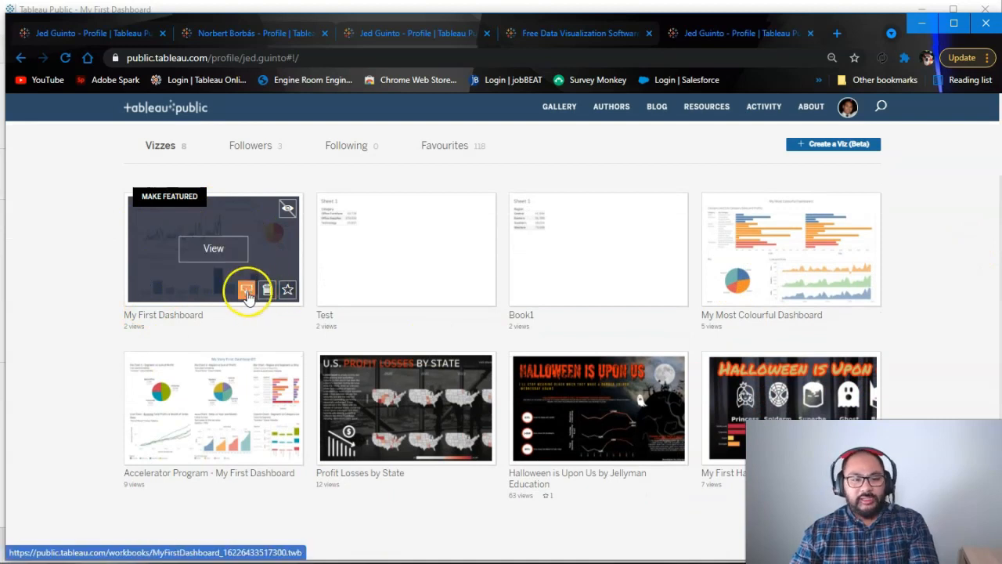
mouse_move(44, 323)
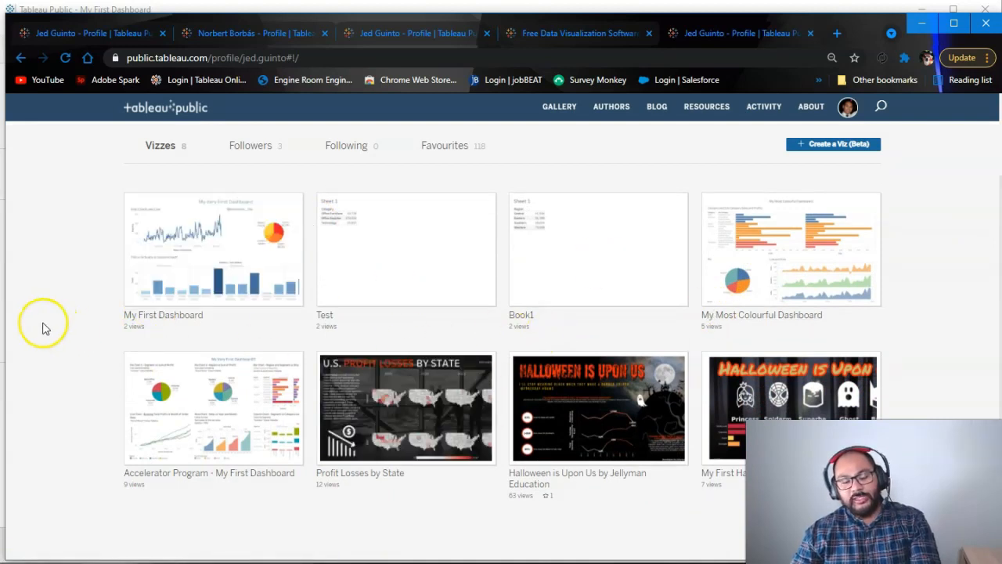
mouse_move(405, 407)
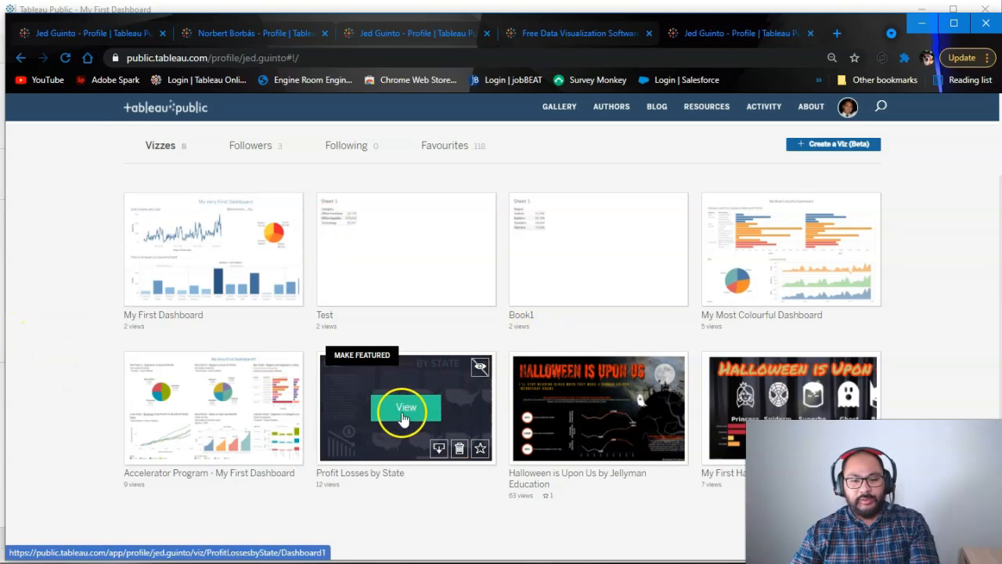
Step: View the Profit Losses by State dashboard and scroll through its details
click(406, 407)
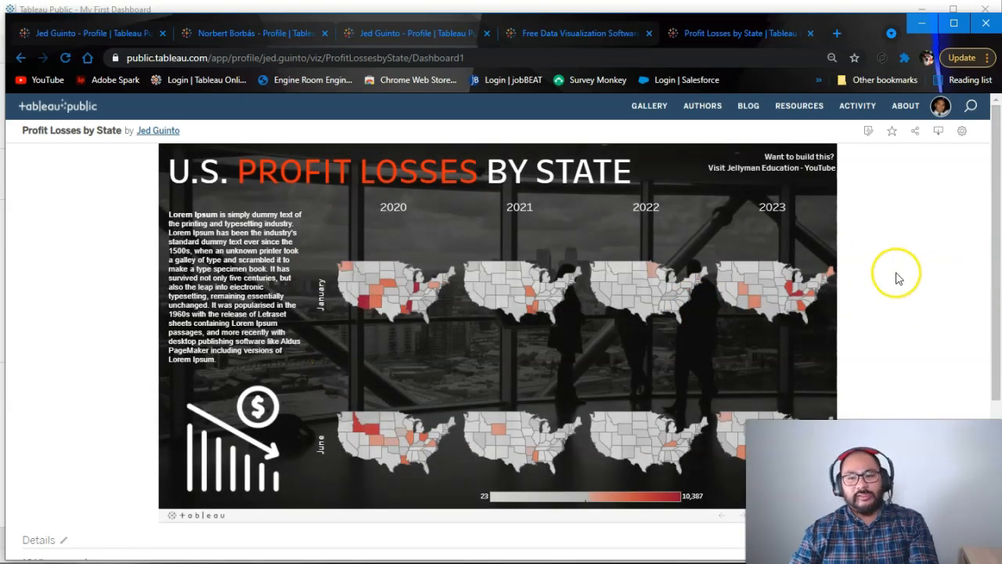
mouse_move(725, 243)
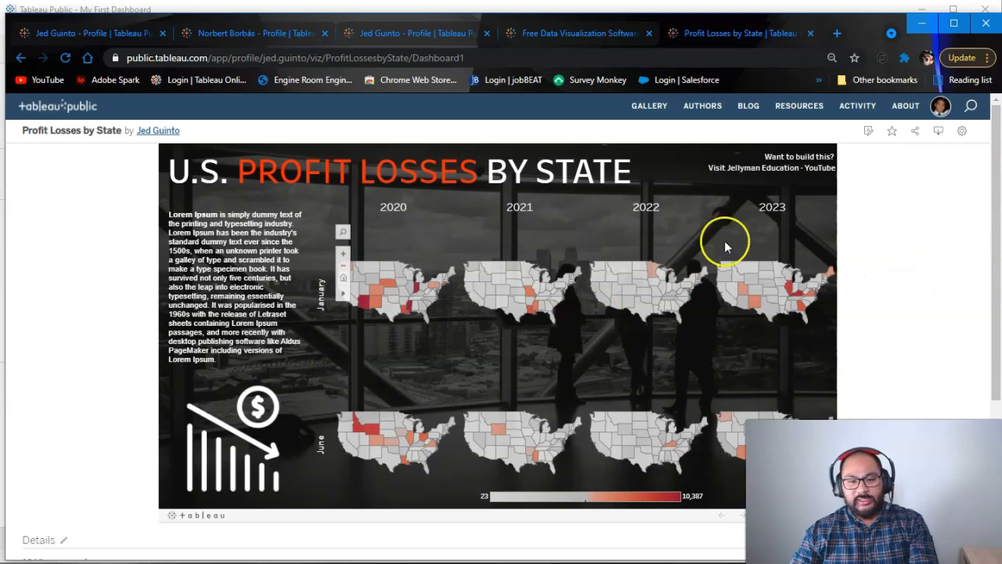
mouse_move(581, 390)
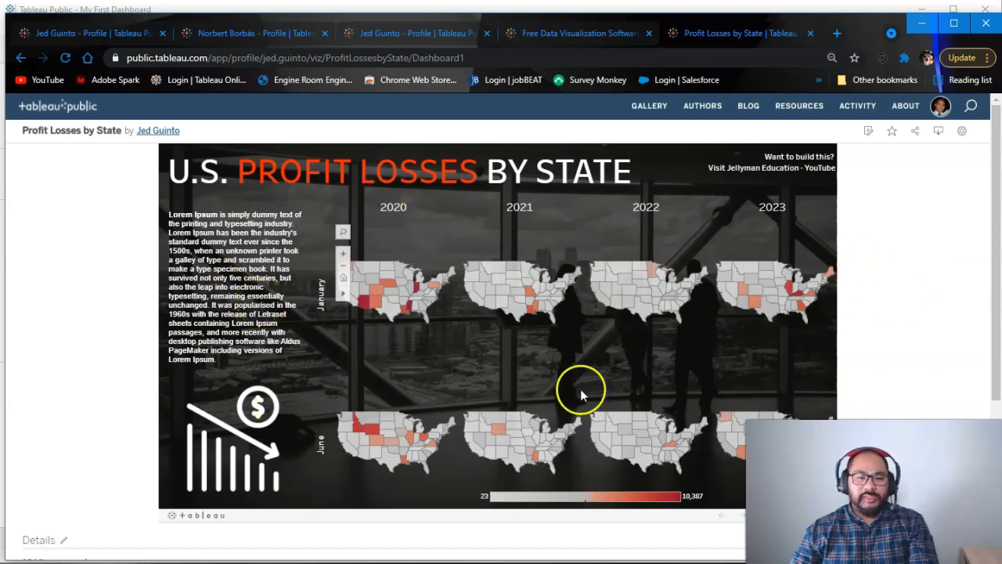
mouse_move(787, 331)
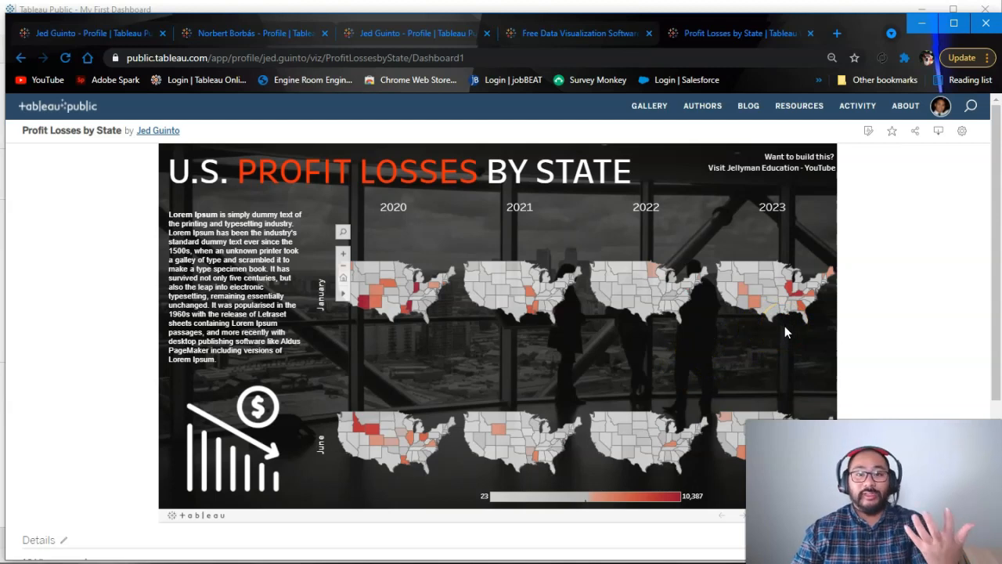
mouse_move(812, 251)
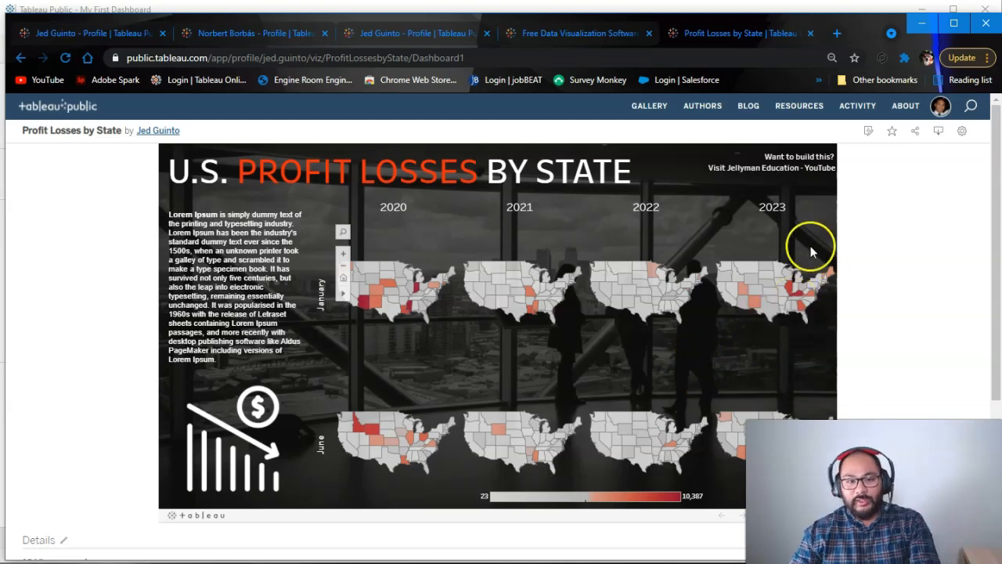
scroll(down, 3)
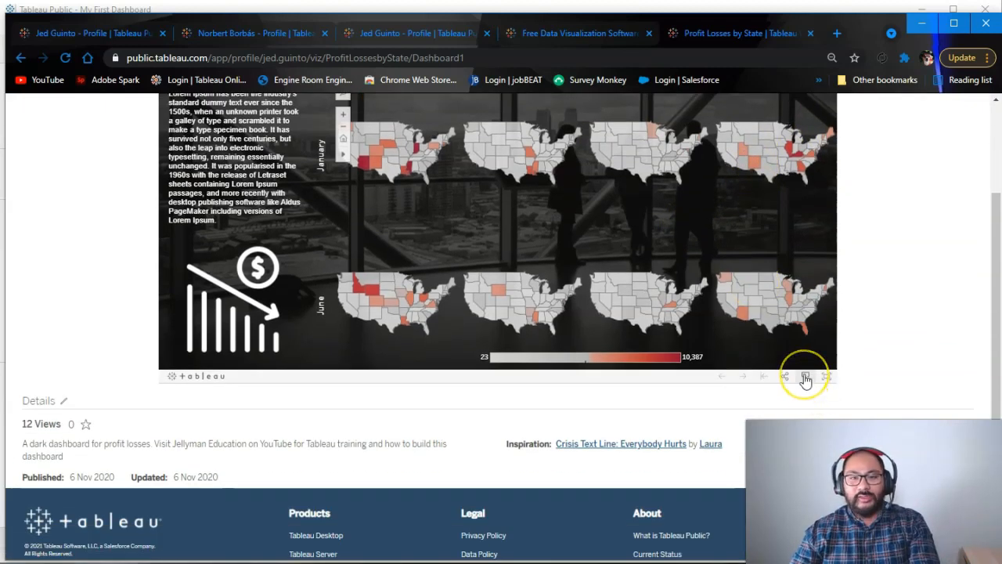
scroll(up, 3)
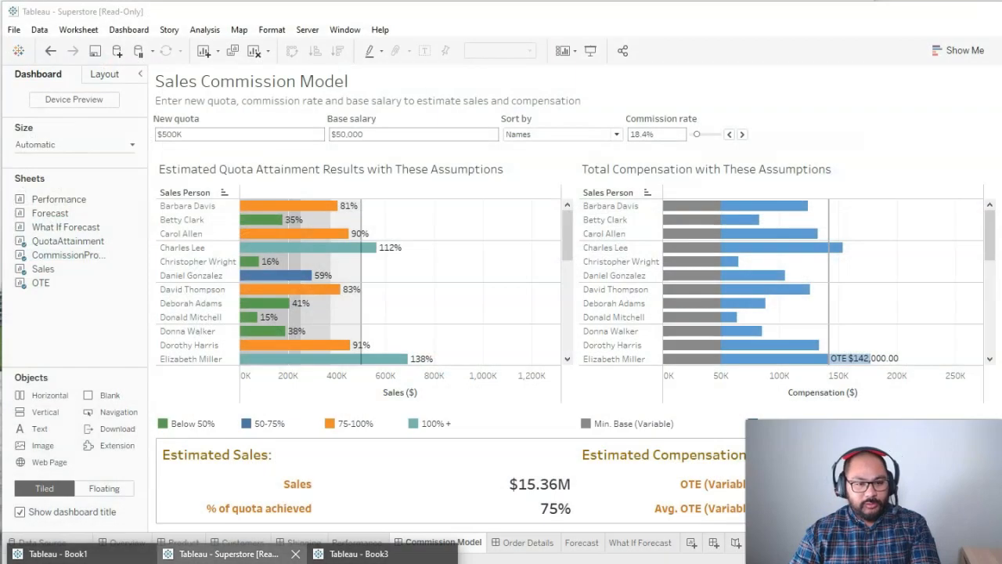
mouse_move(869, 391)
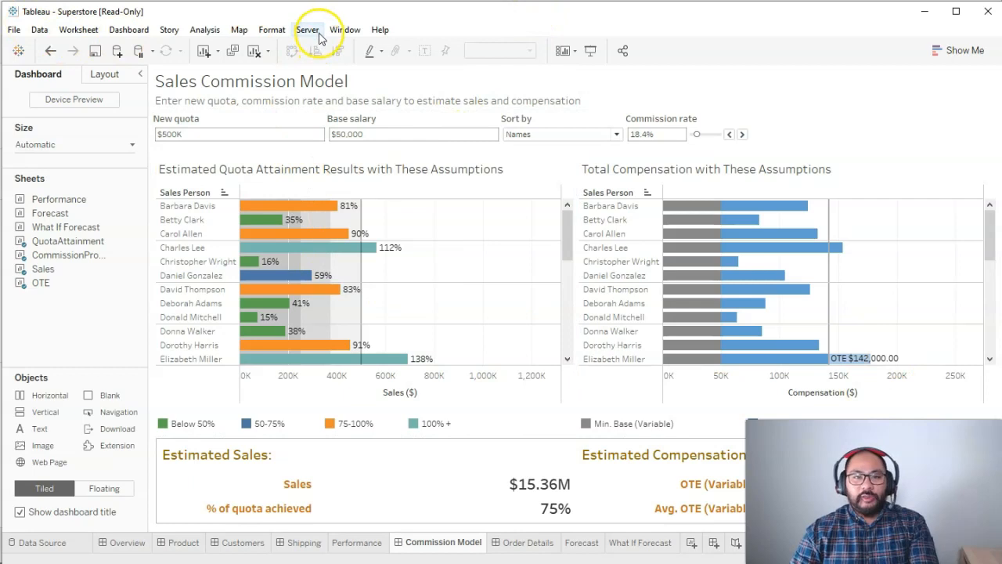
Step: Browse the File menu, then show the Server > Tableau Public save options
click(14, 29)
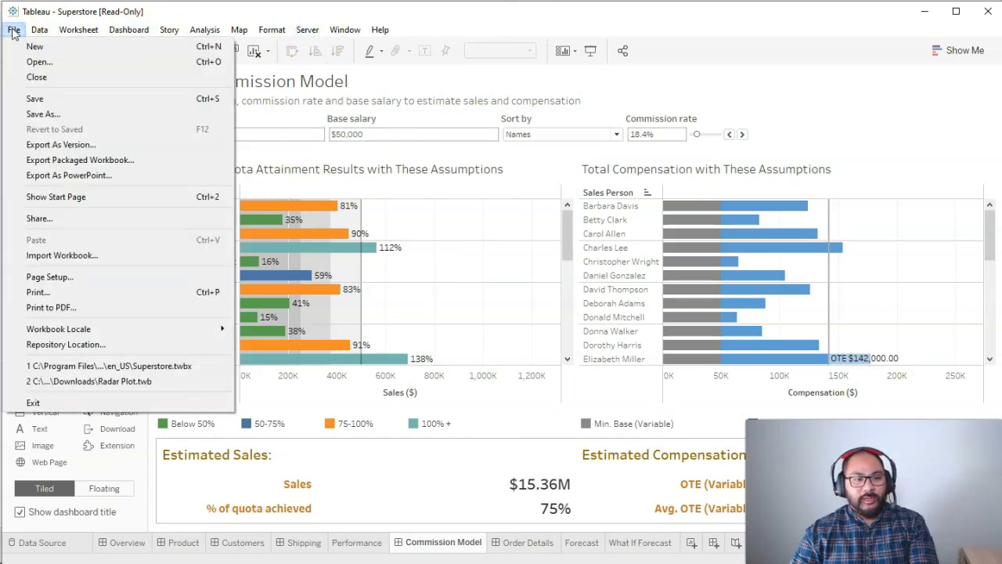
click(307, 30)
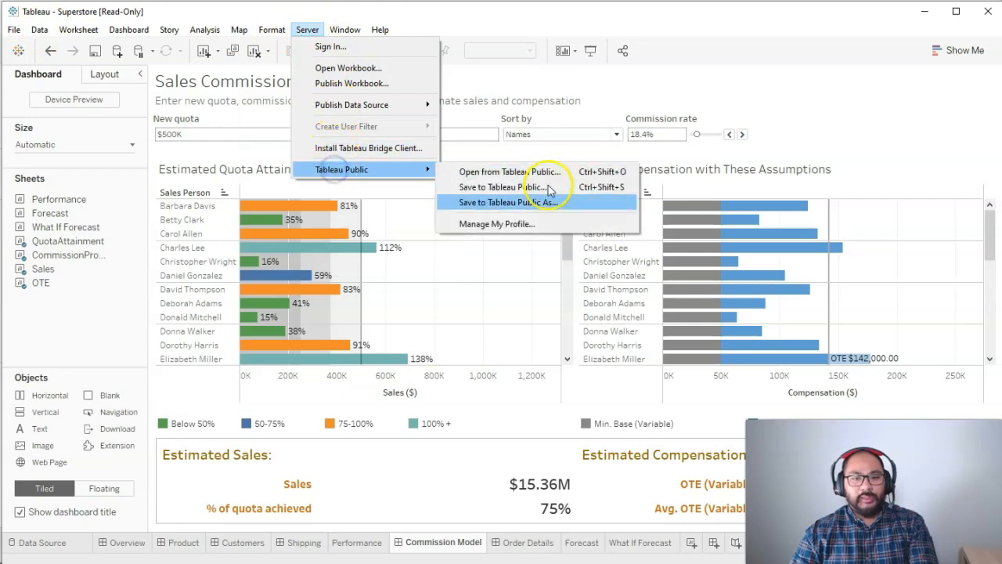
mouse_move(538, 210)
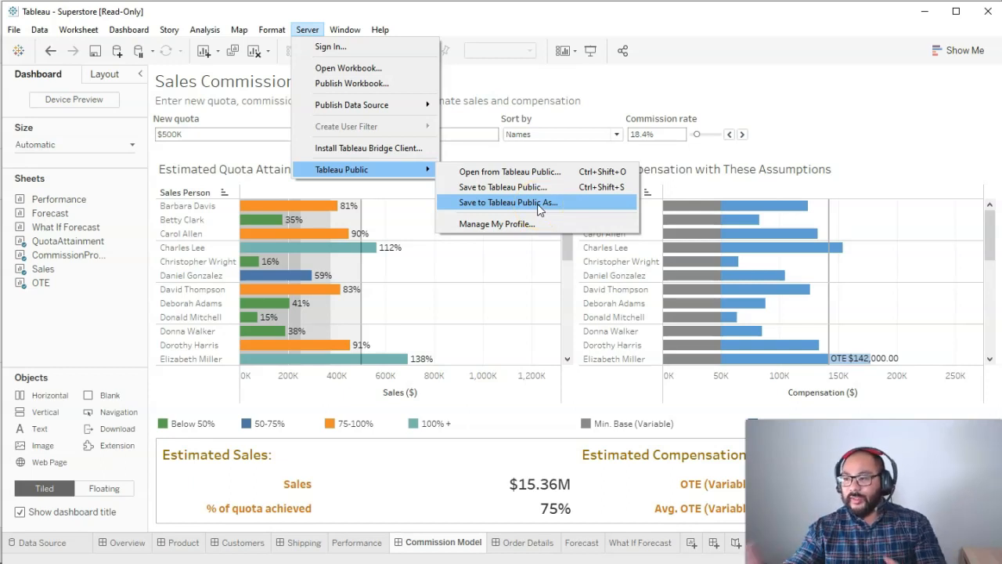
mouse_move(648, 94)
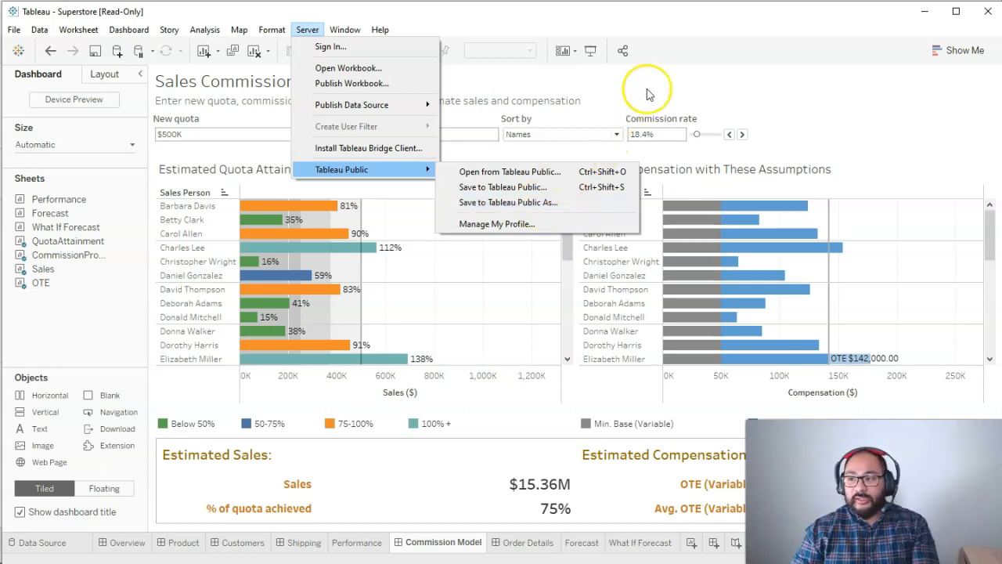